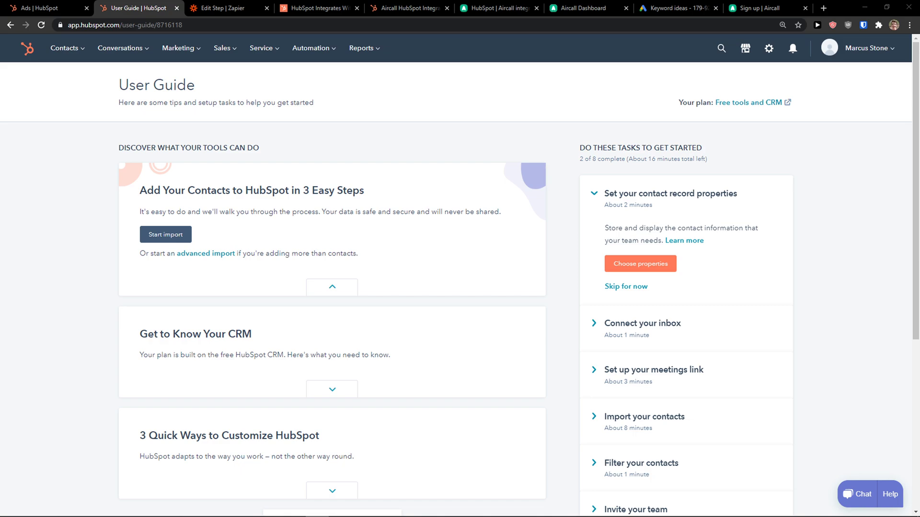
mouse_move(11, 228)
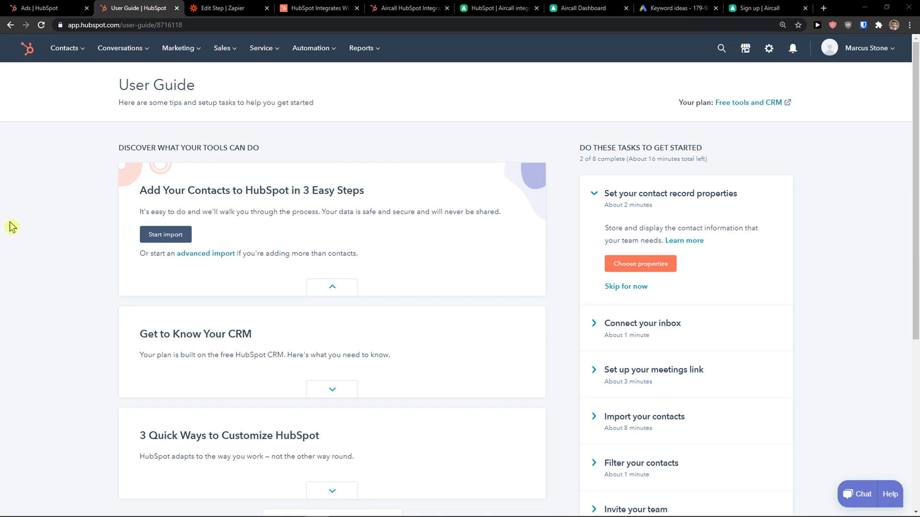
mouse_move(178, 48)
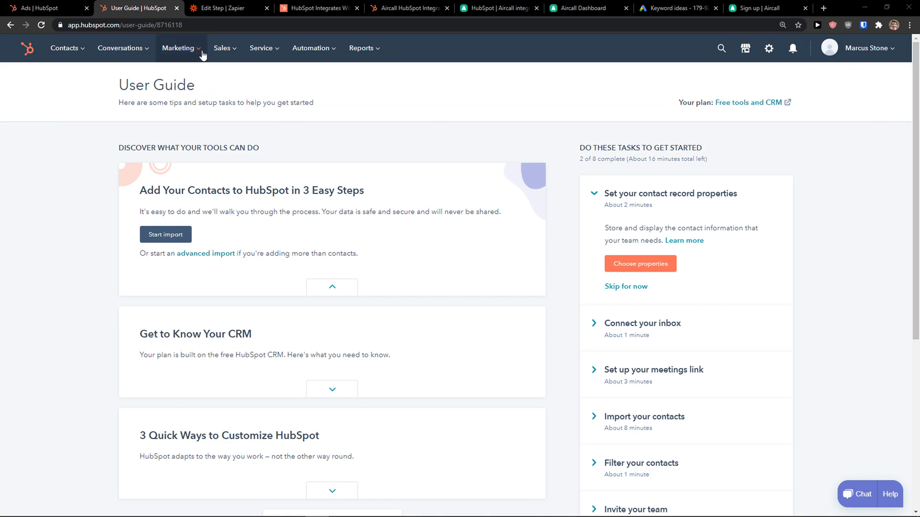
- Expand the Marketing menu to show Ads, Email, Landing Pages and Forms
click(179, 48)
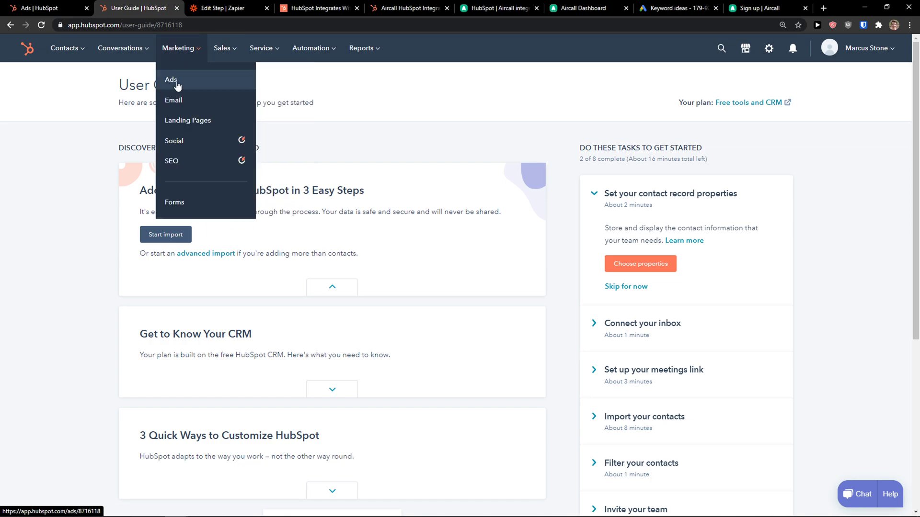
- Go to Ads and begin connecting a Facebook ad account
click(170, 80)
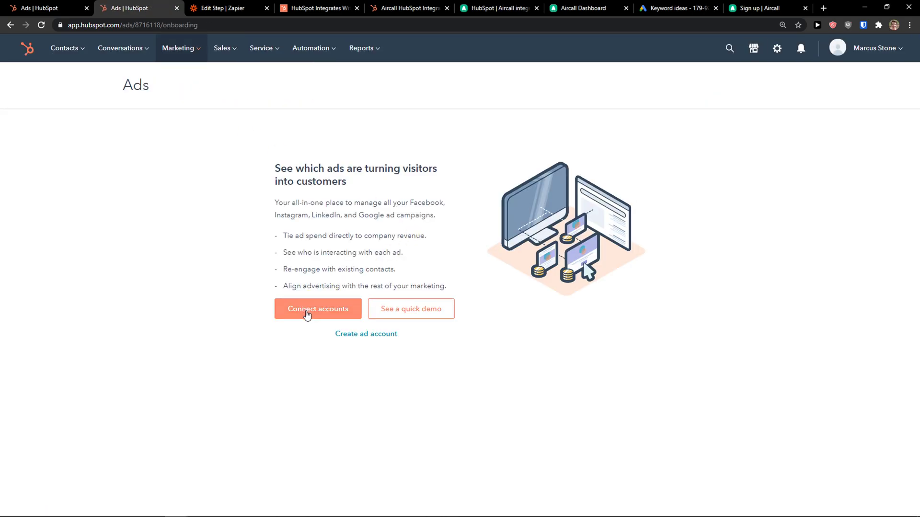
click(317, 309)
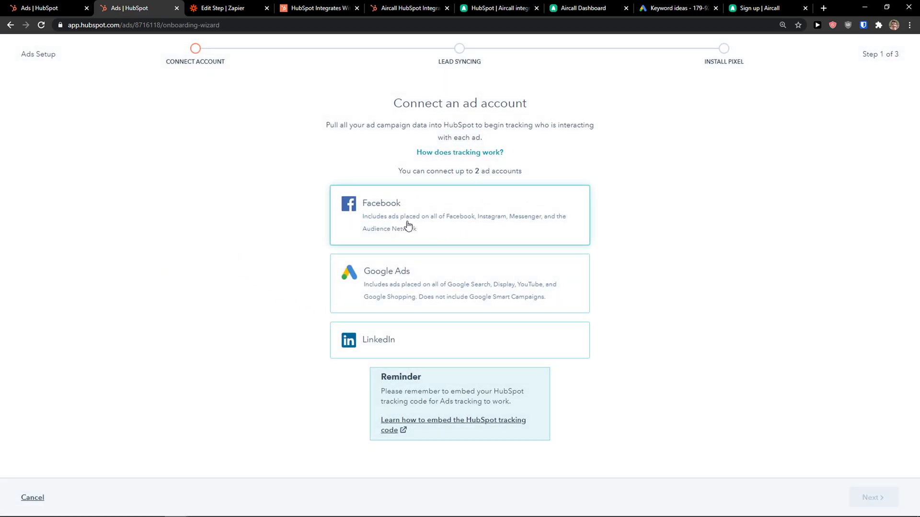
click(459, 215)
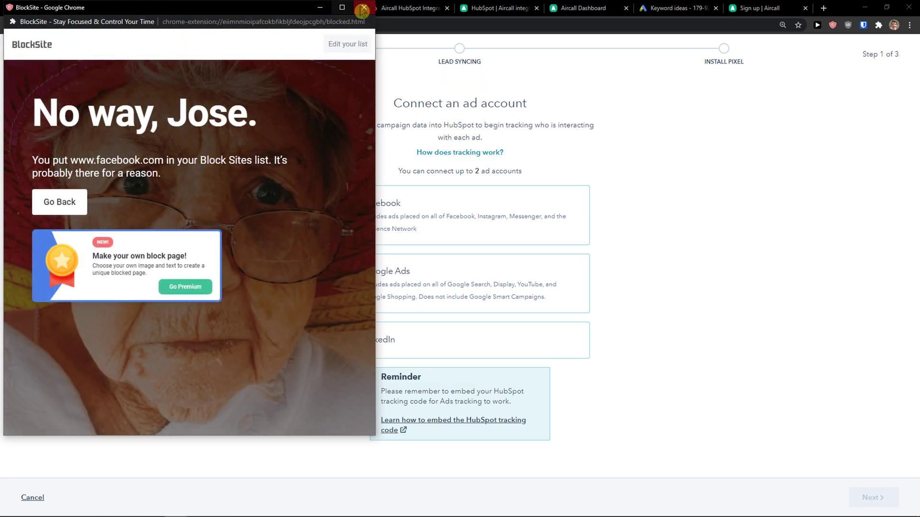
- Turn off the BlockSite extension so facebook.com is no longer blocked
click(346, 44)
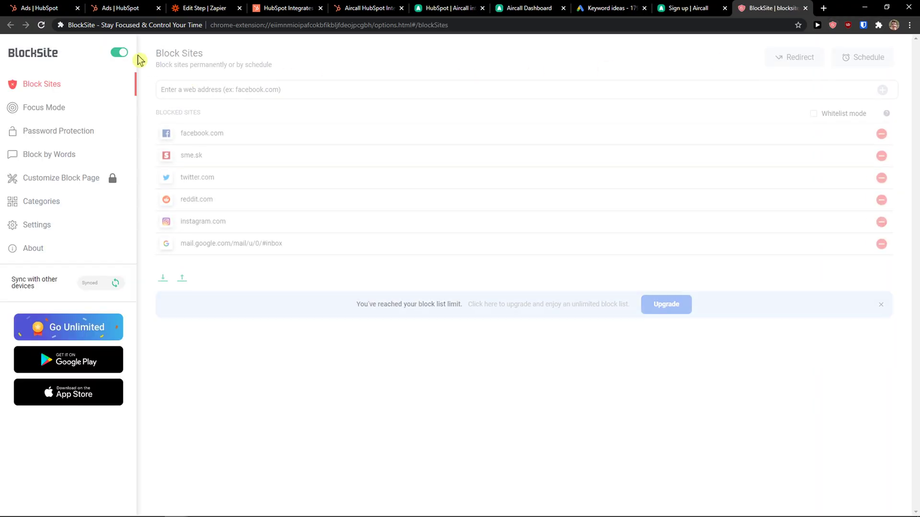
click(41, 7)
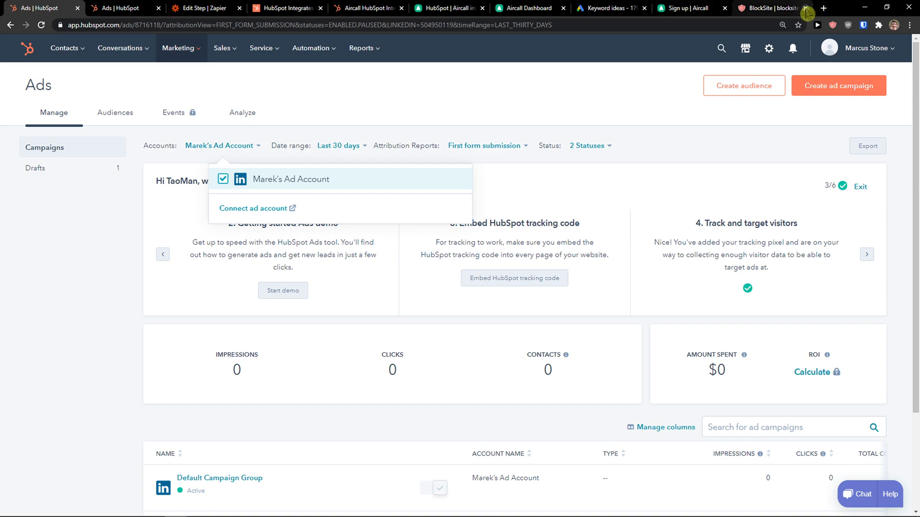
- Back in the connection wizard, log in to Facebook with the m.k1@ email and password
click(253, 208)
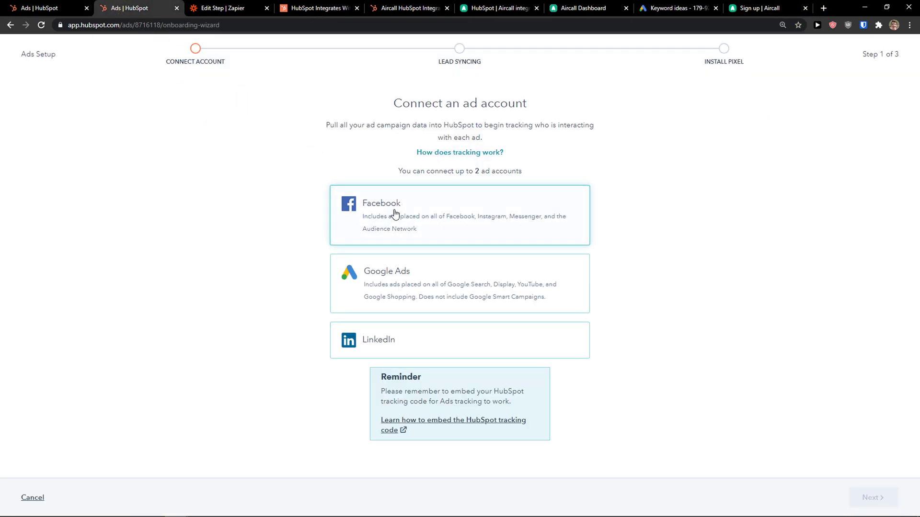
mouse_move(358, 209)
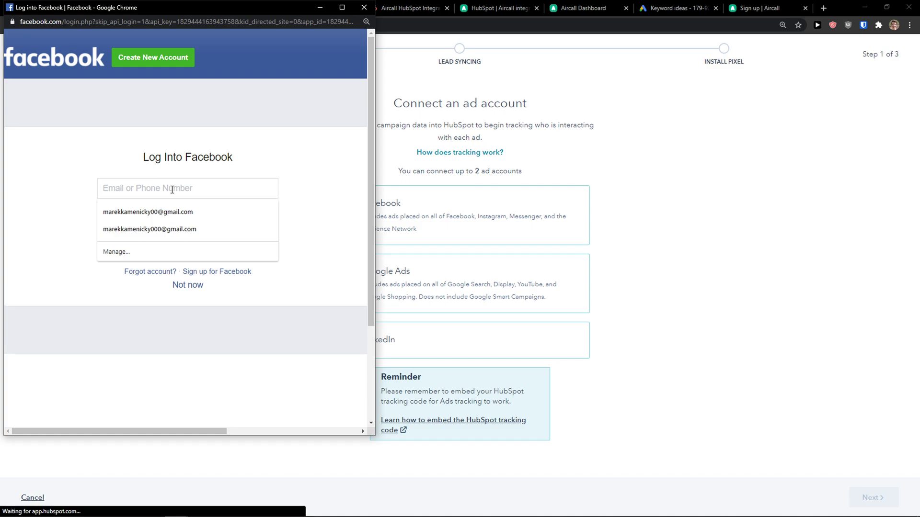
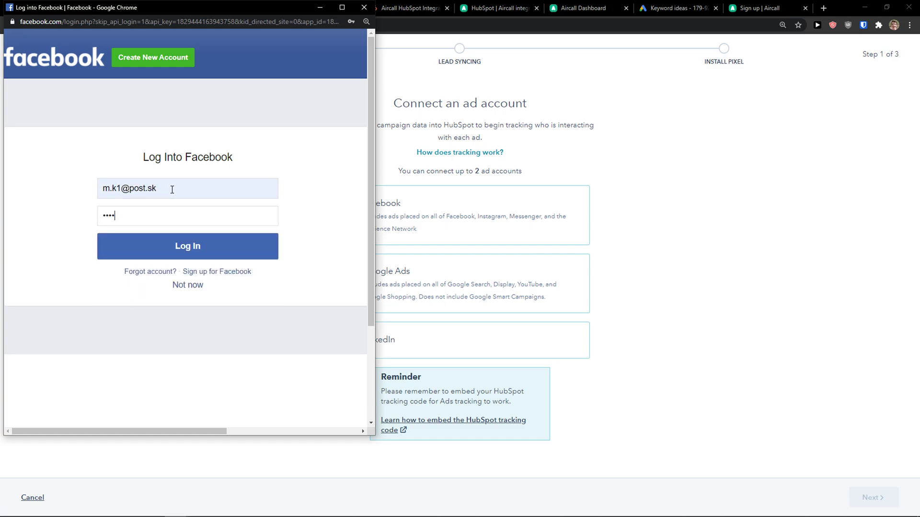
click(186, 247)
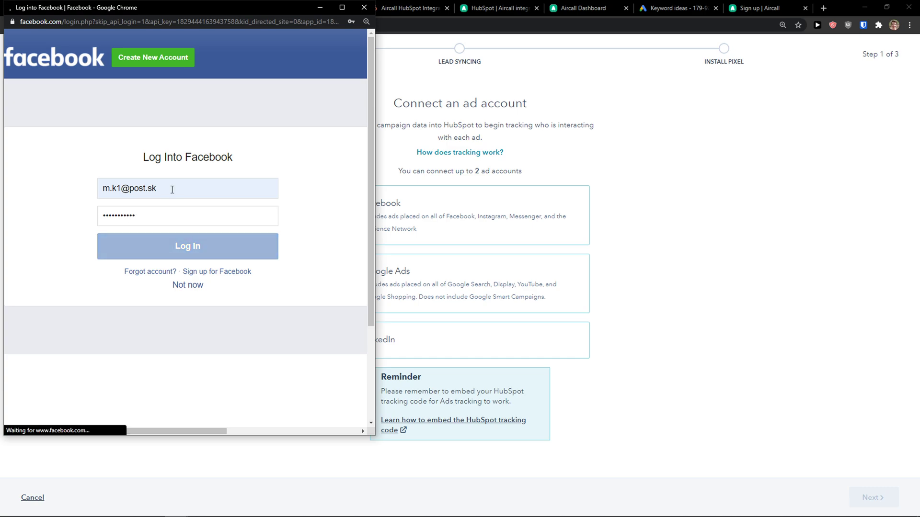
click(187, 246)
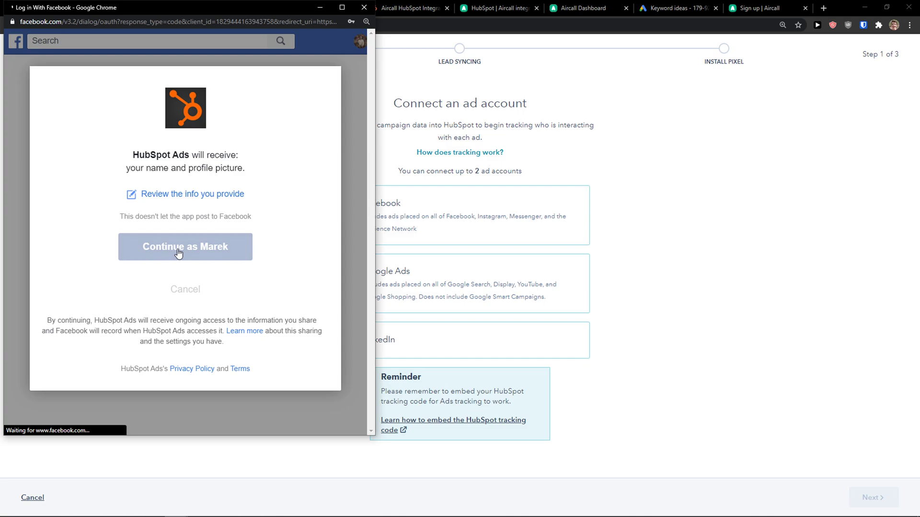
- Continue as the logged-in profile and grant HubSpot Ads the requested Facebook permissions
click(185, 246)
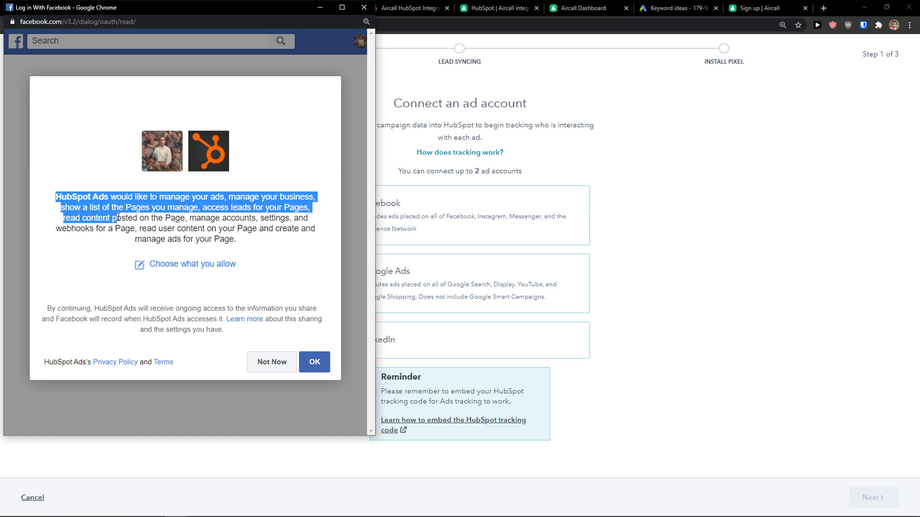
click(314, 362)
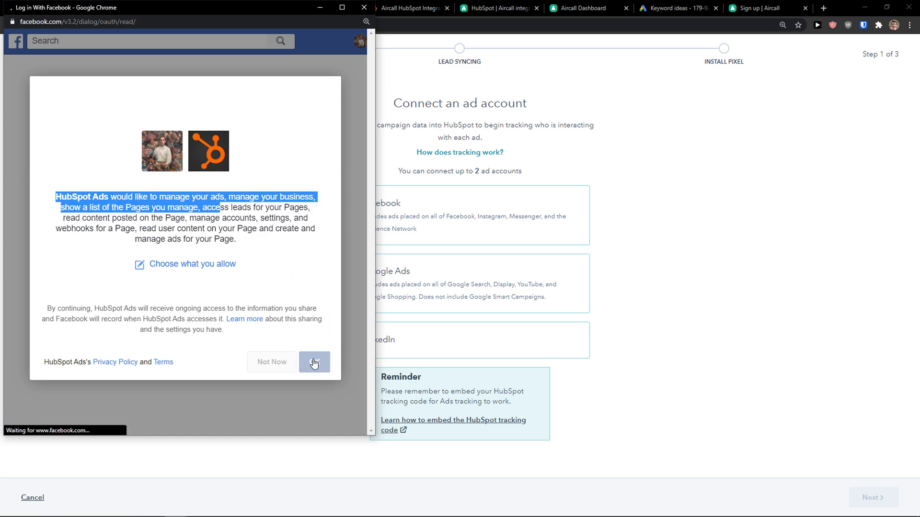
click(314, 362)
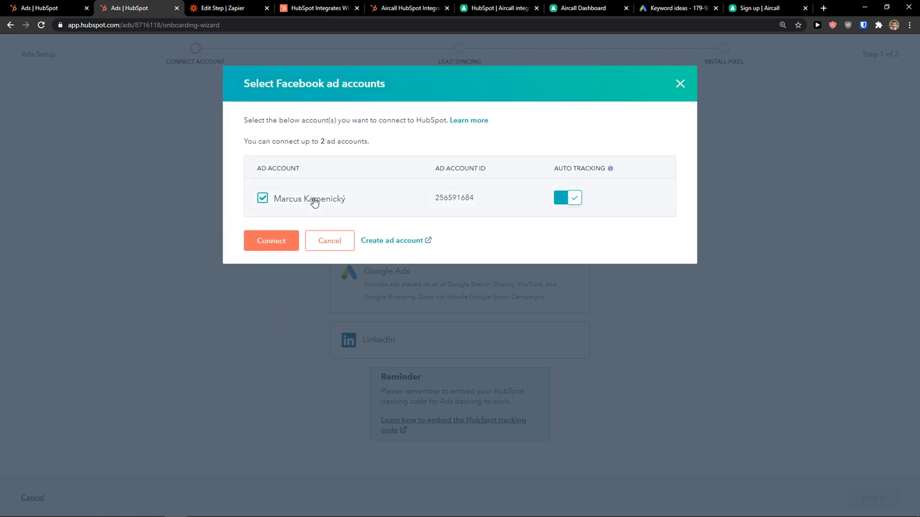
mouse_move(577, 192)
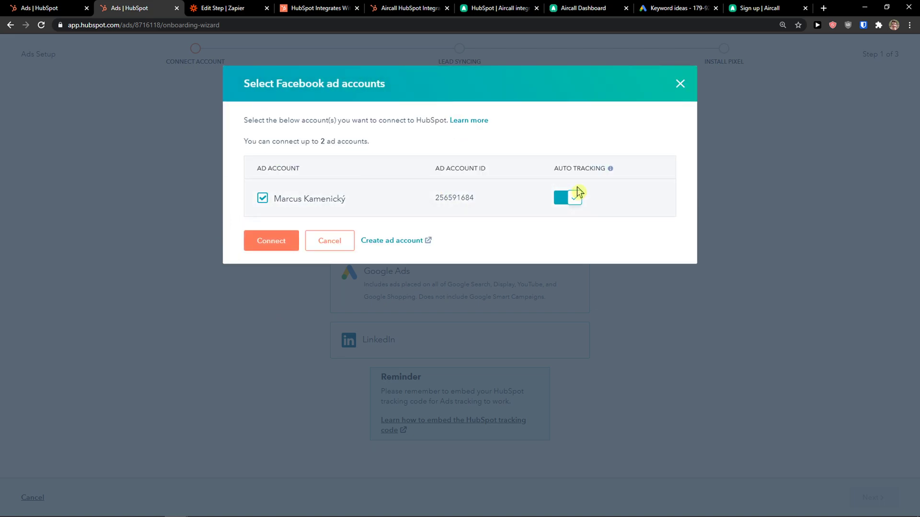
click(270, 241)
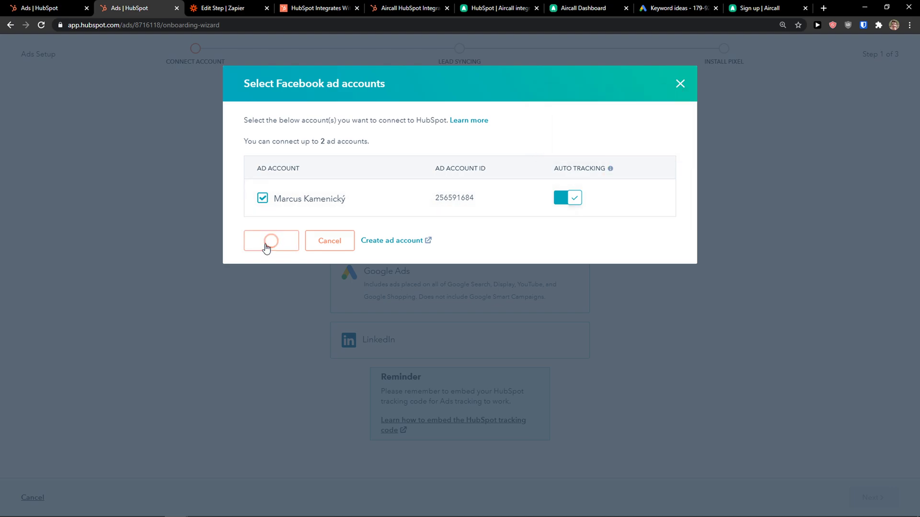
click(270, 241)
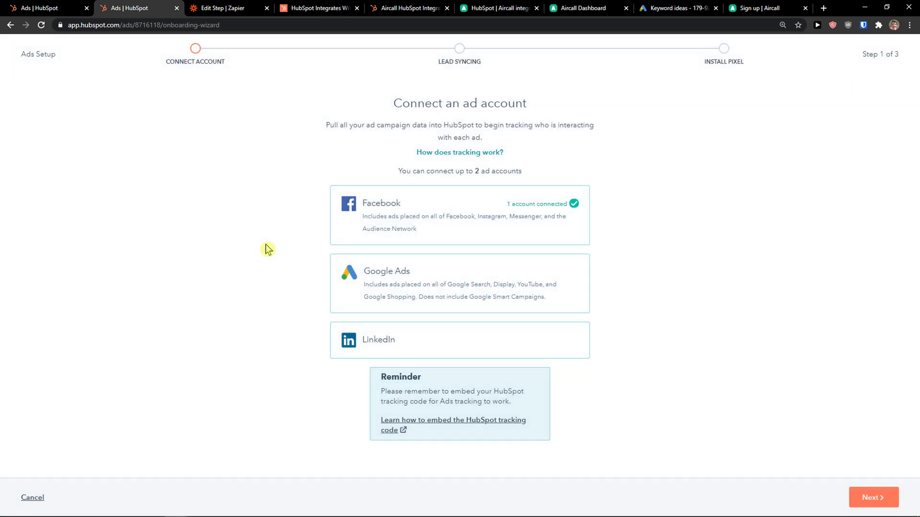
mouse_move(494, 223)
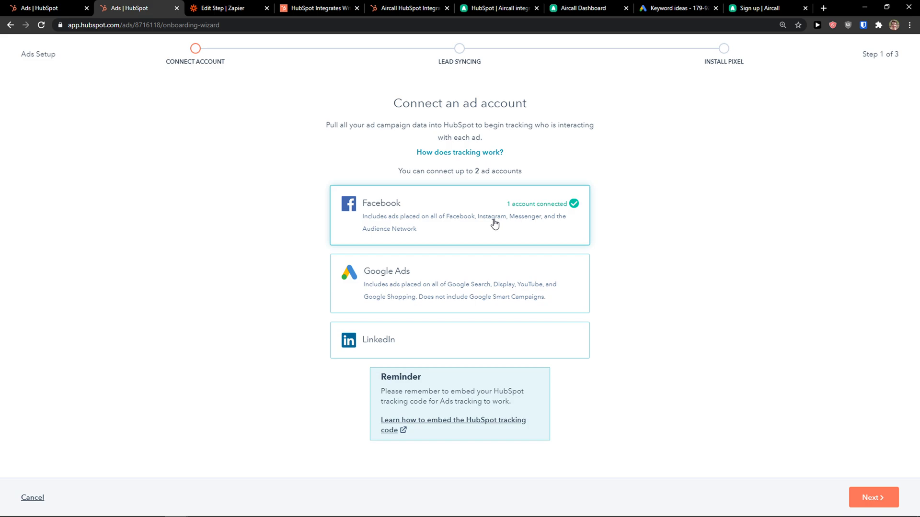
mouse_move(853, 471)
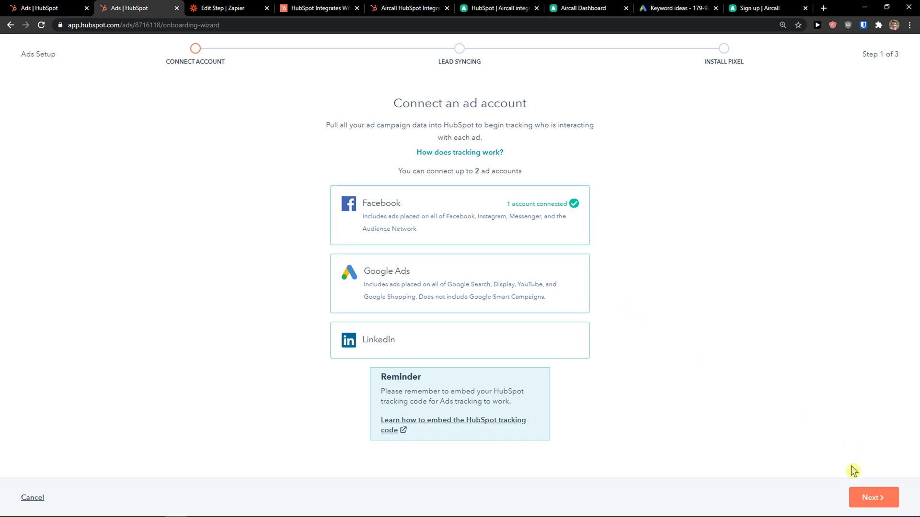
- Skip lead syncing without choosing Facebook pages and advance to the pixel step
click(873, 497)
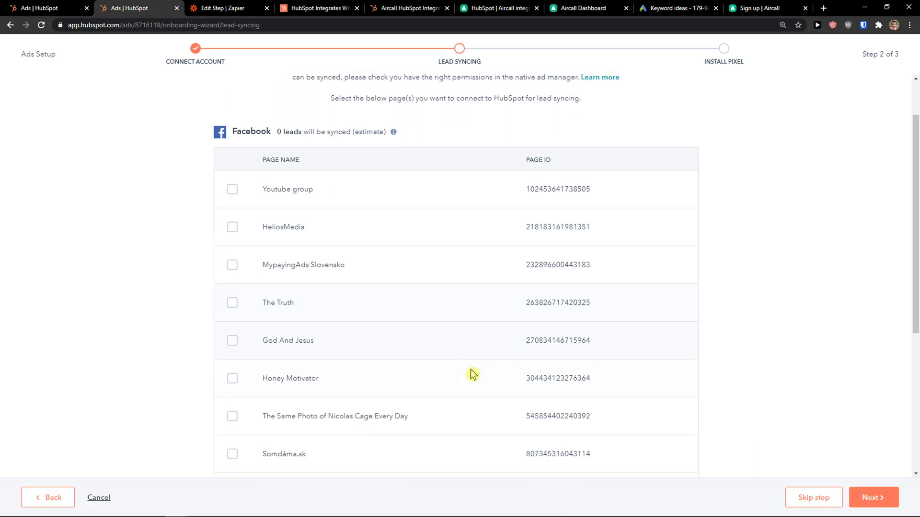
scroll(down, 3)
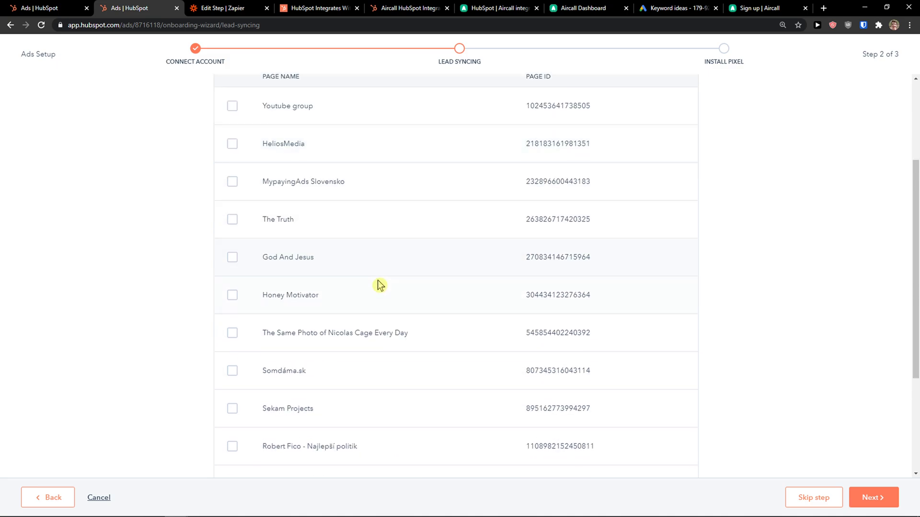
scroll(down, 3)
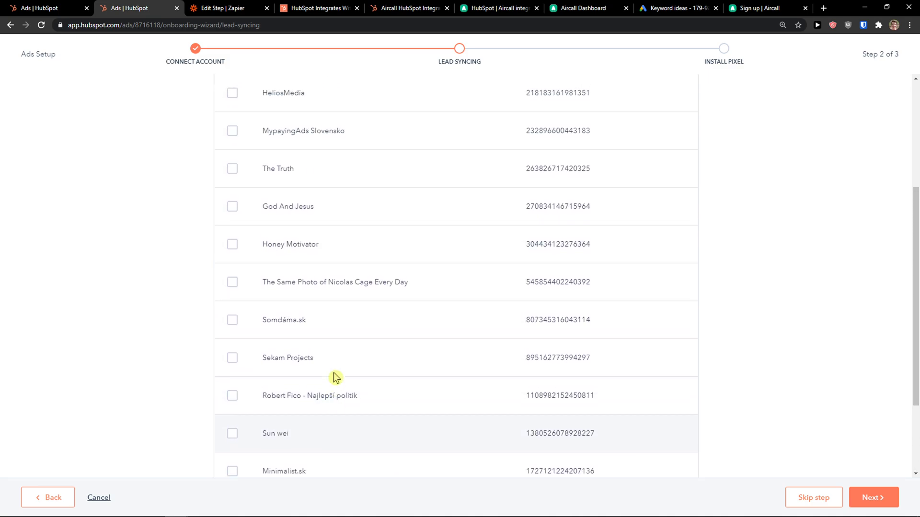
scroll(up, 3)
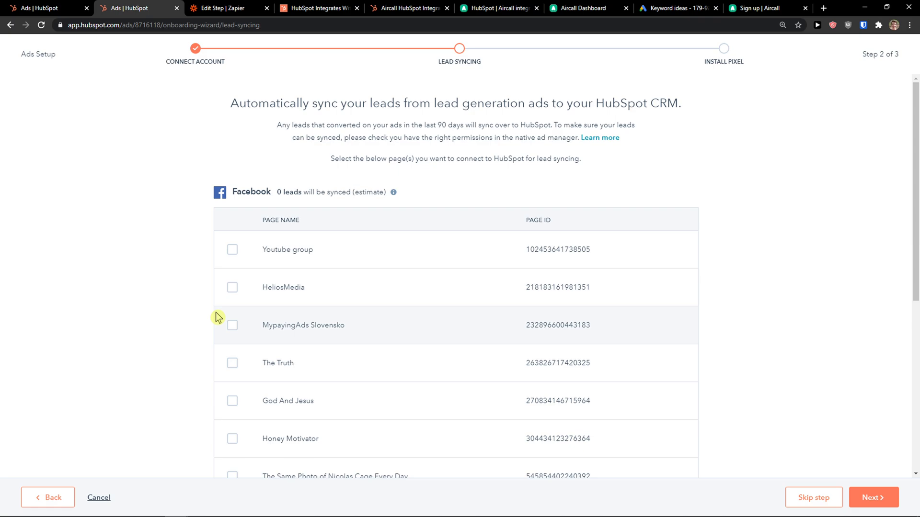
mouse_move(159, 324)
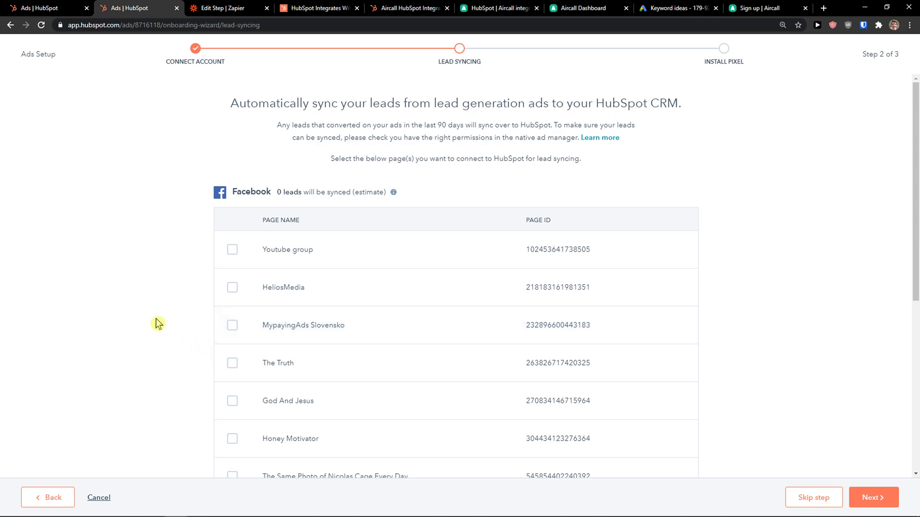
scroll(down, 3)
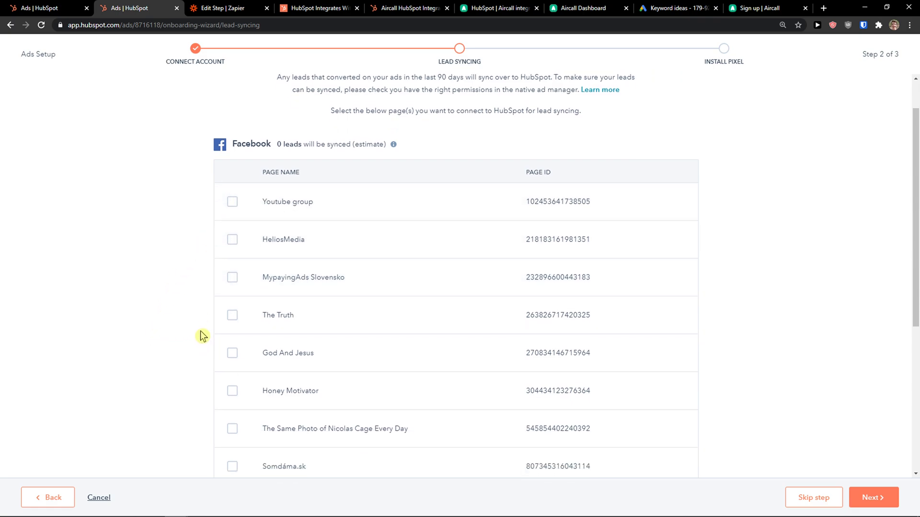
scroll(down, 3)
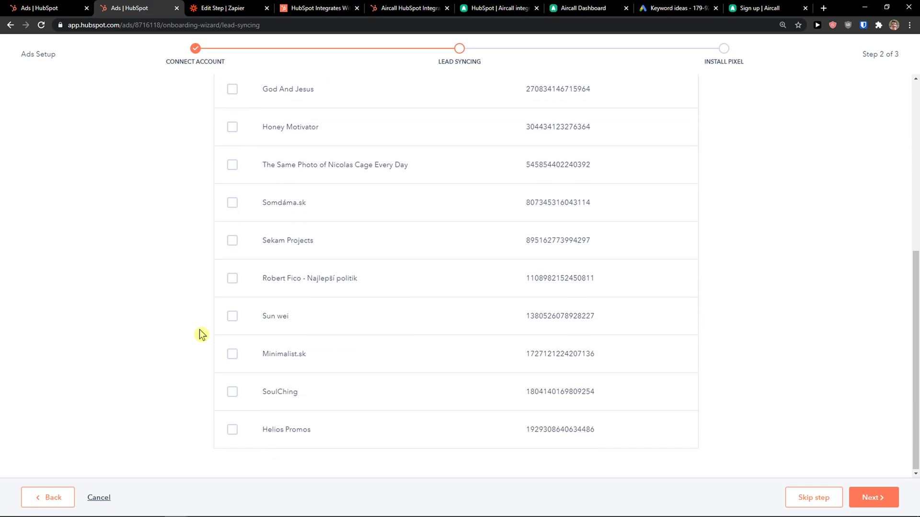
click(874, 497)
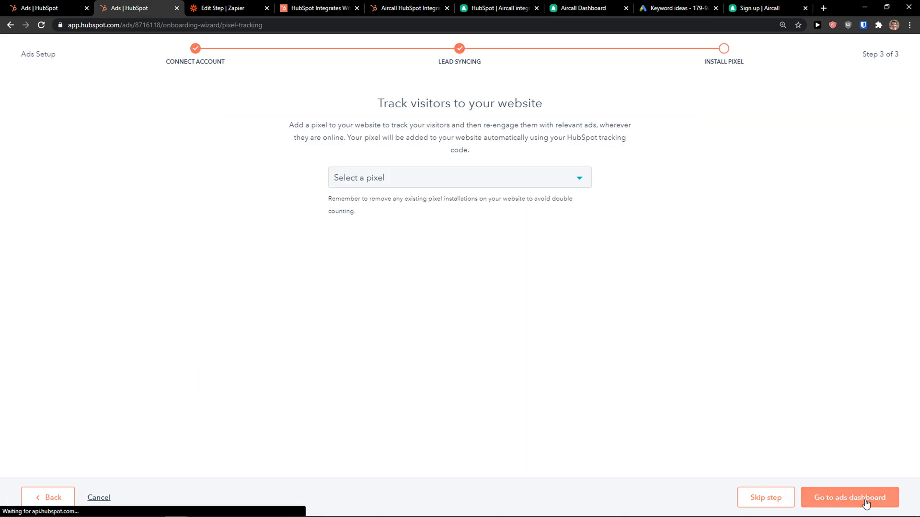
- Select the Tomaško a Marek Facebook pixel for website visitor tracking
click(459, 178)
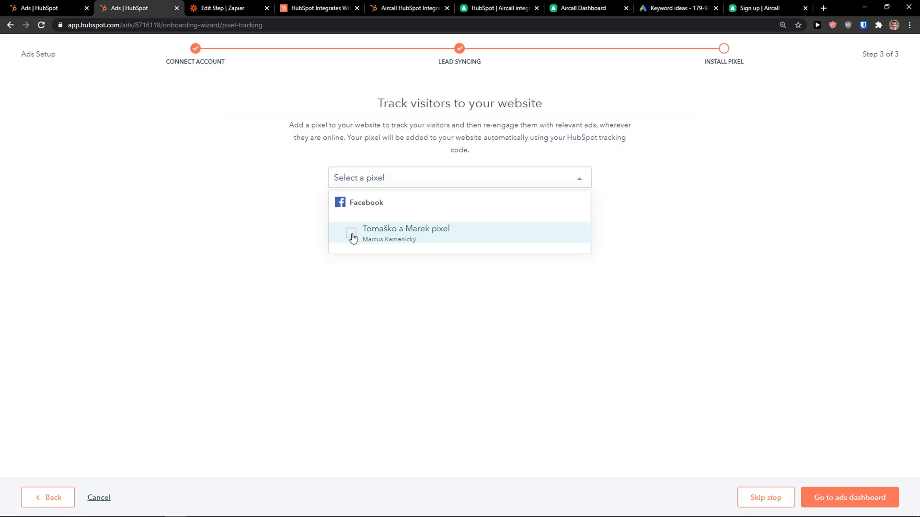
click(404, 232)
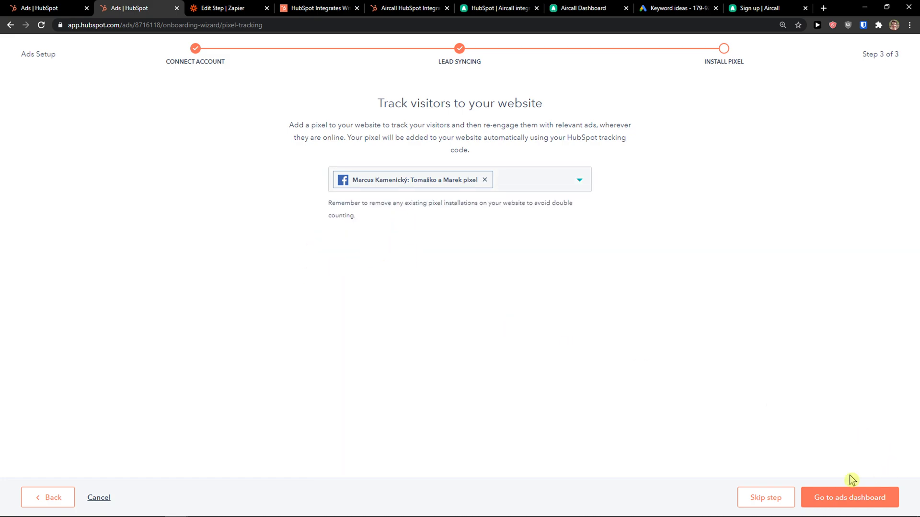
- Finish setup and review the Ads dashboard's campaigns list
click(849, 497)
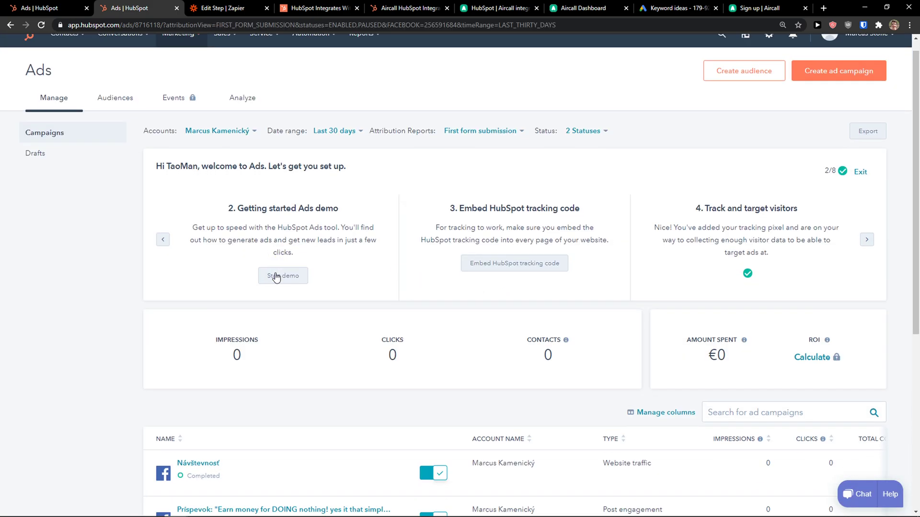
scroll(down, 3)
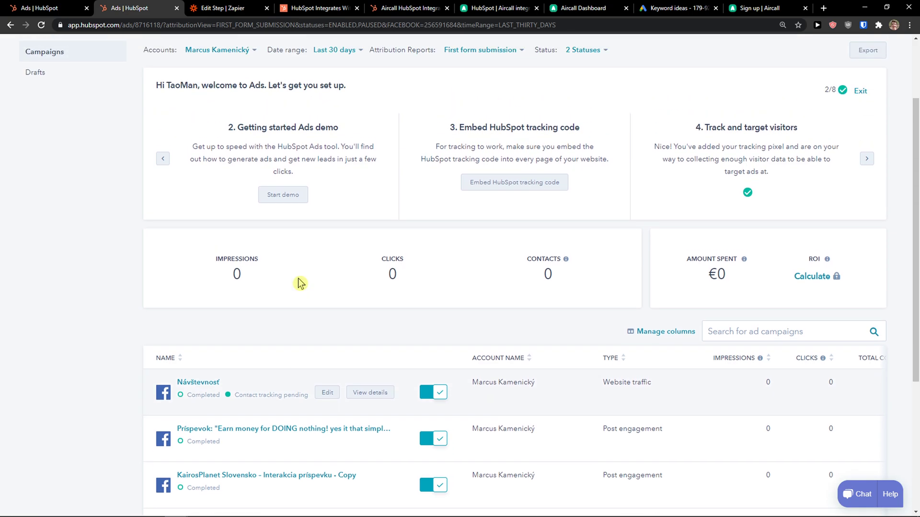
mouse_move(304, 283)
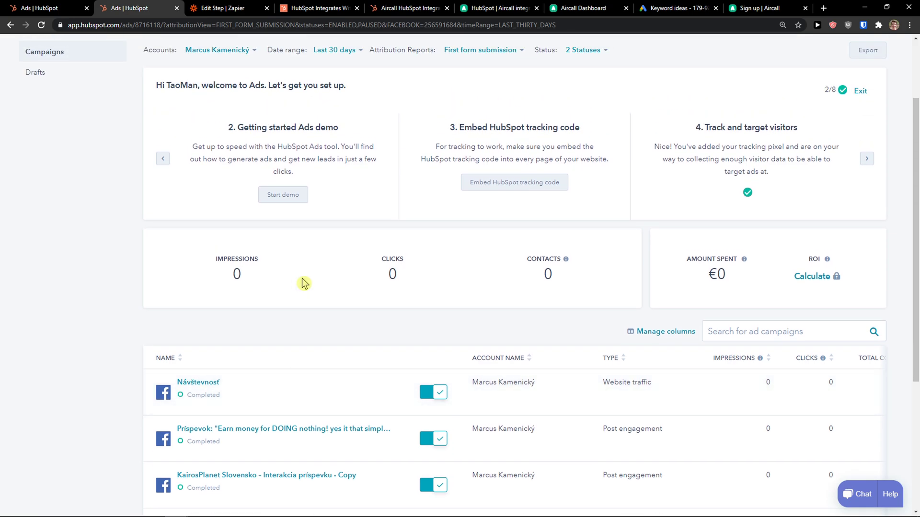
scroll(down, 3)
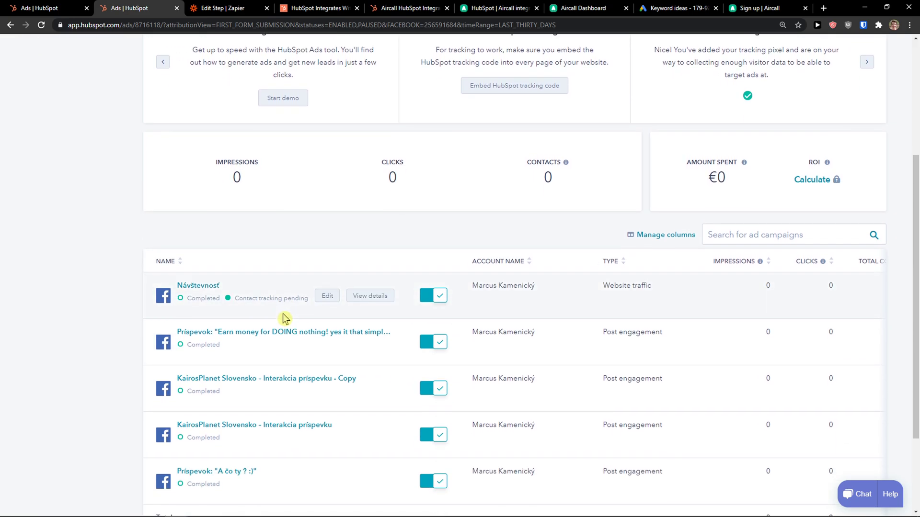
scroll(up, 3)
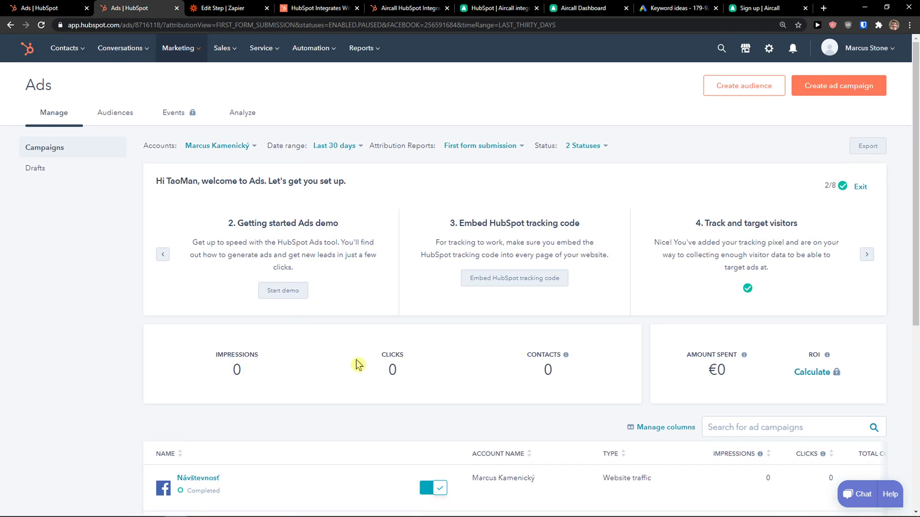
mouse_move(341, 321)
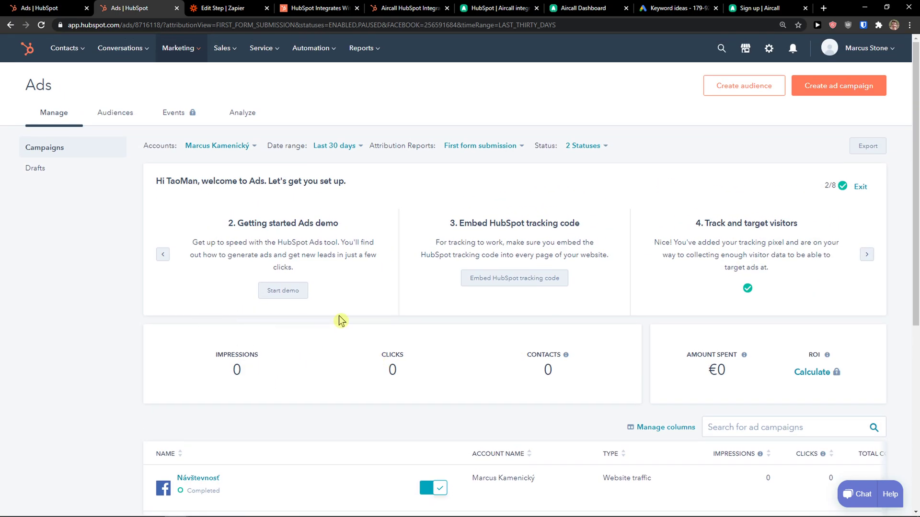
click(744, 85)
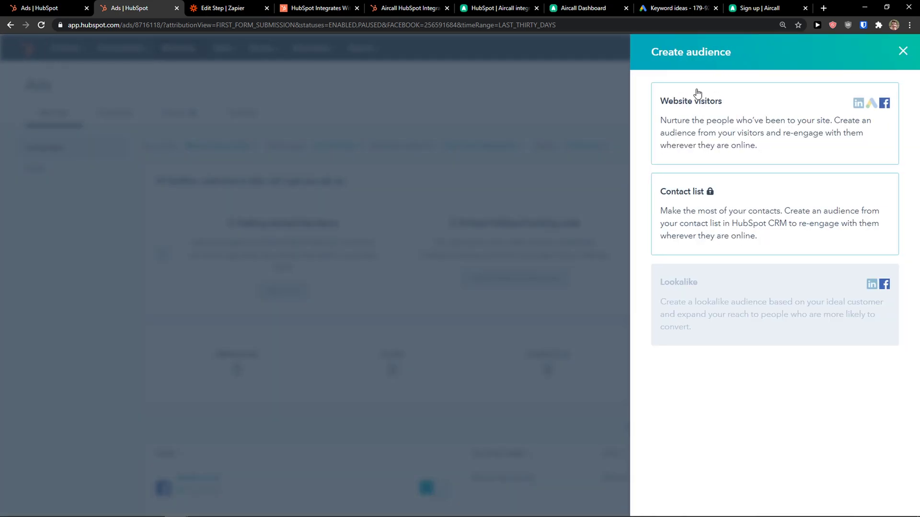
mouse_move(656, 223)
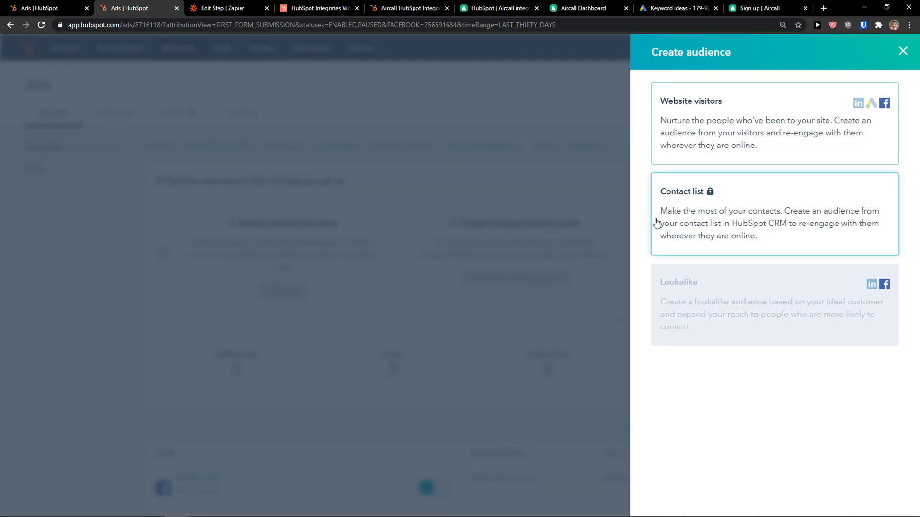
click(903, 50)
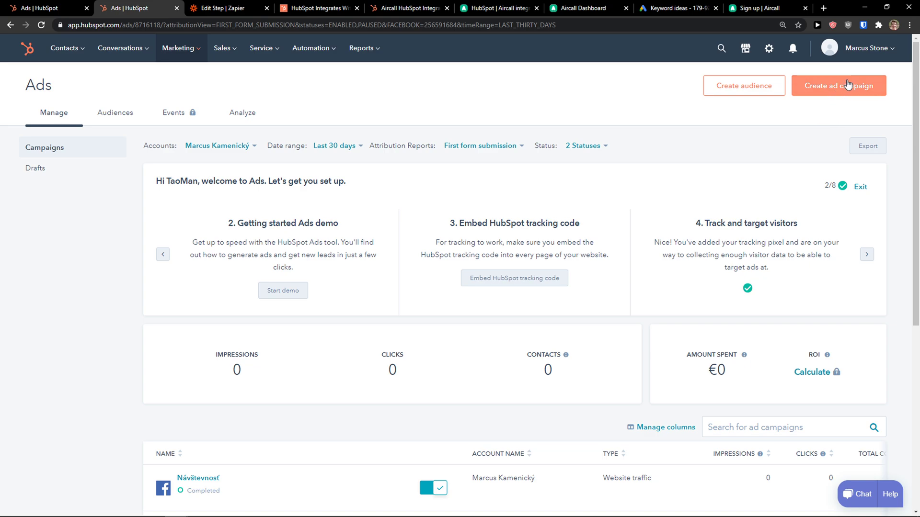
- Create a new ad campaign and settle on Post engagement after previewing Website traffic
click(839, 85)
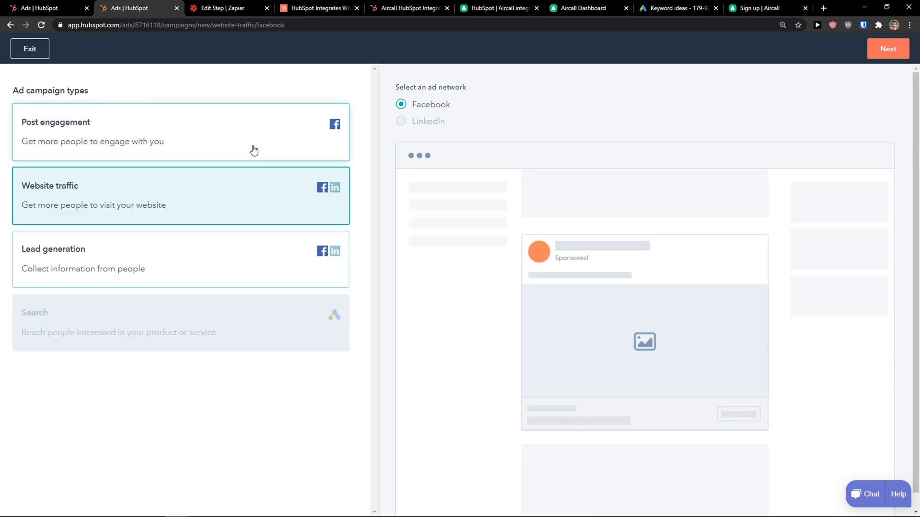
click(176, 132)
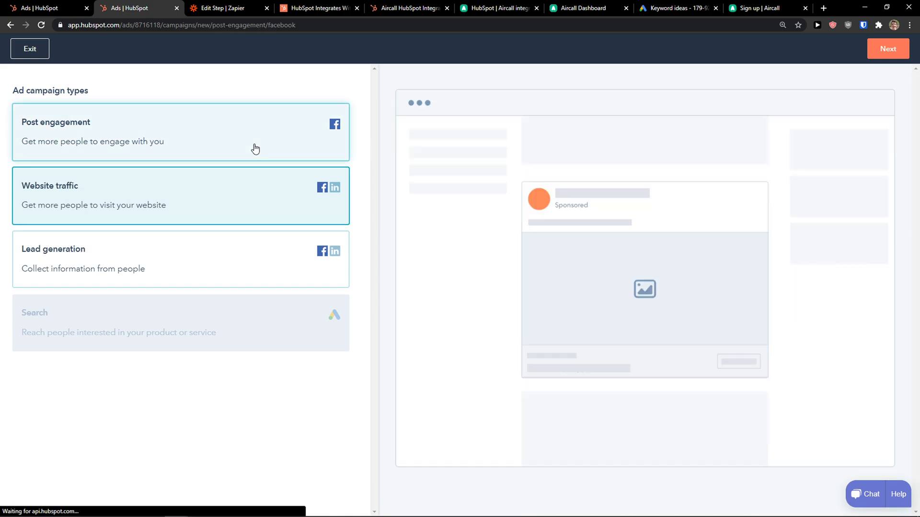
click(181, 196)
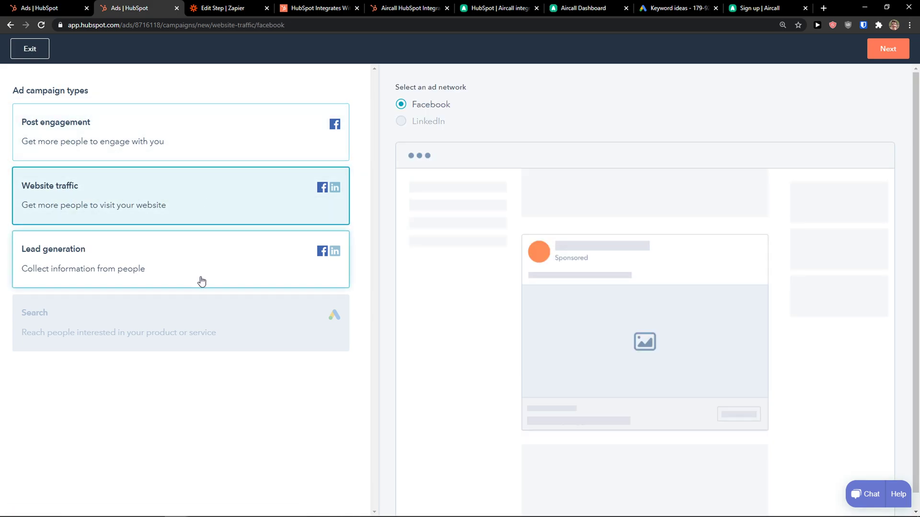
click(180, 131)
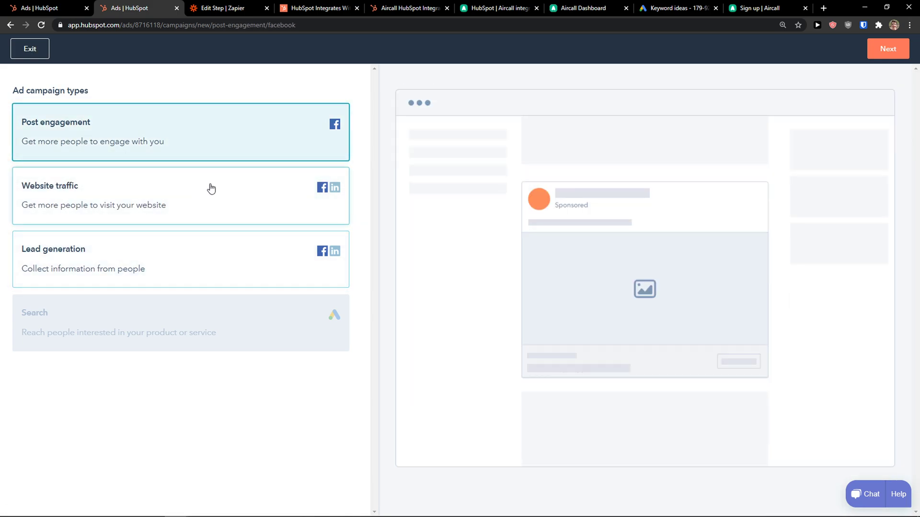
mouse_move(158, 155)
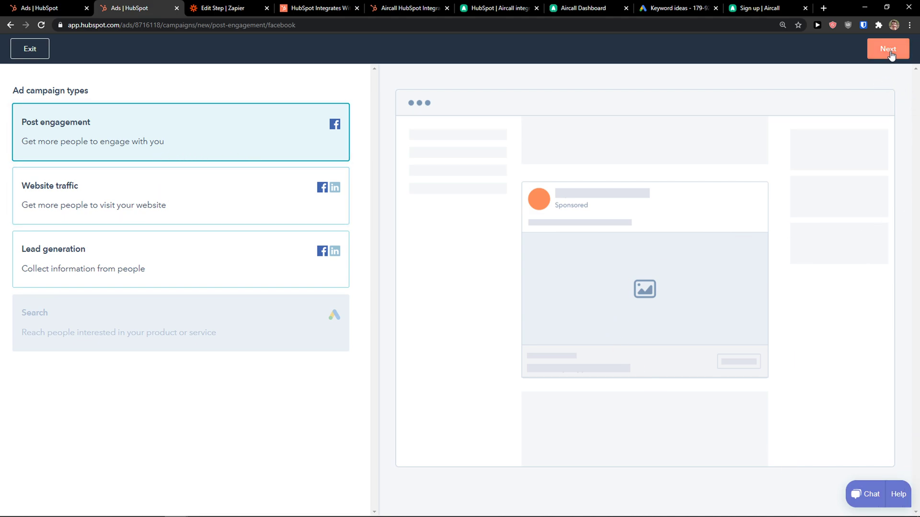
- In the ad details editor, choose SoulChing as the Facebook page and focus the campaign name
click(888, 48)
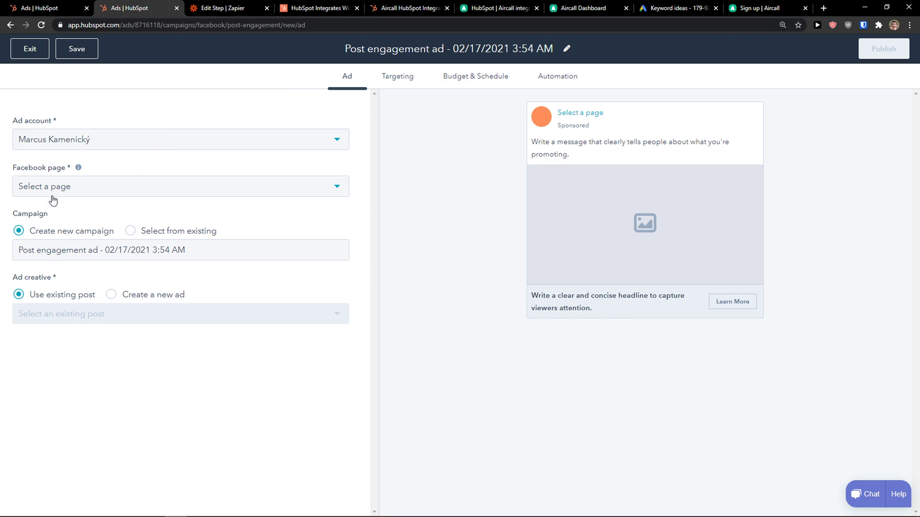
click(180, 186)
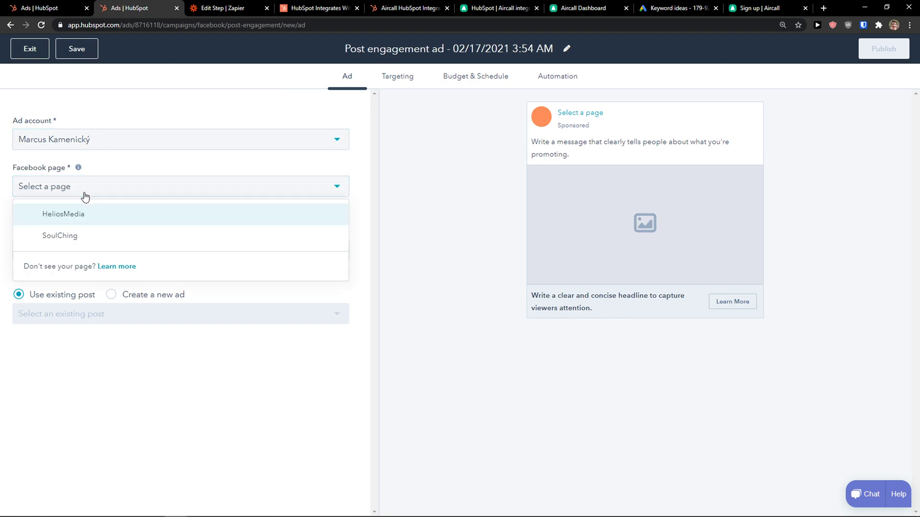
click(59, 236)
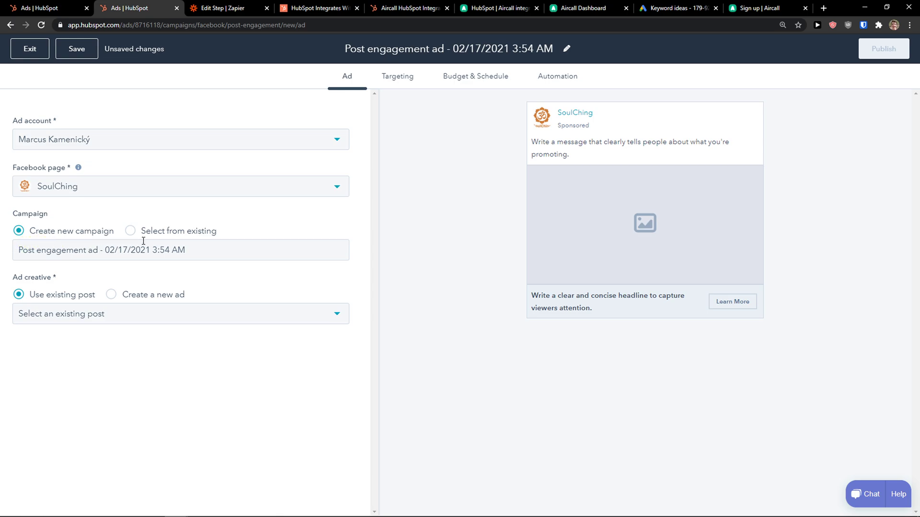
mouse_move(64, 241)
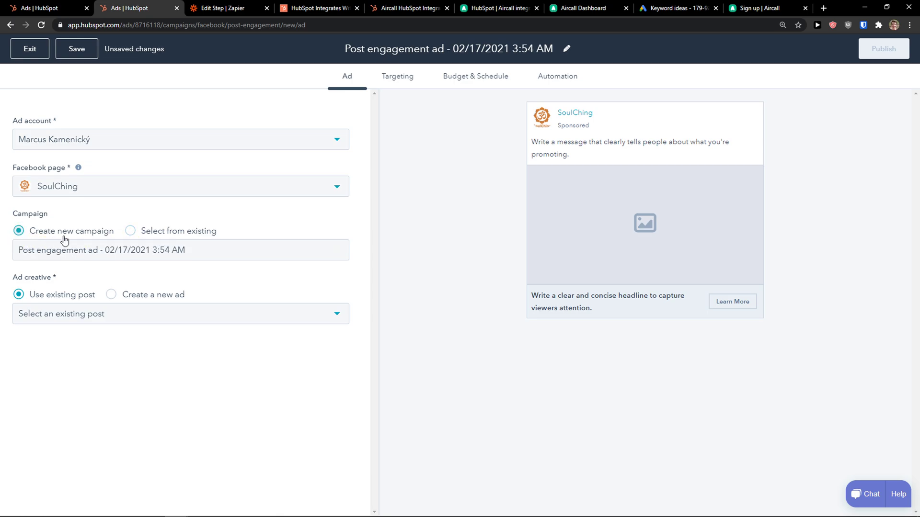
click(180, 250)
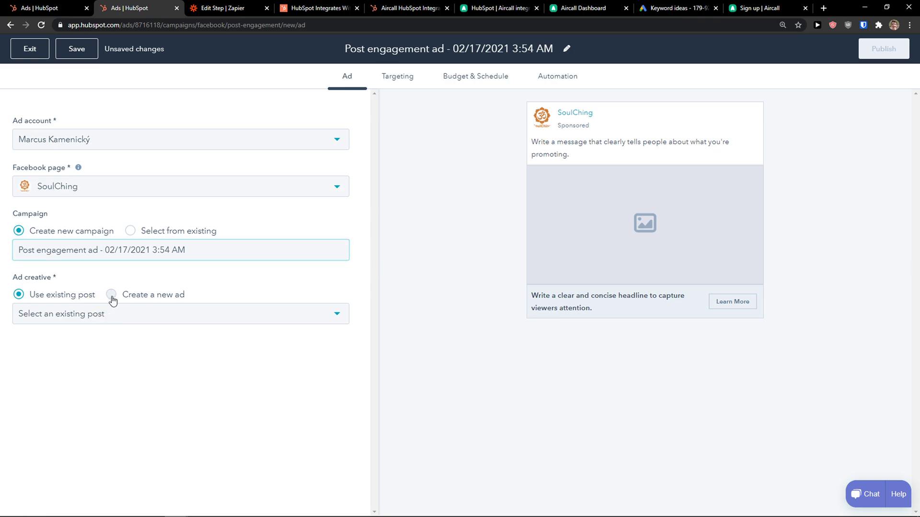
click(111, 294)
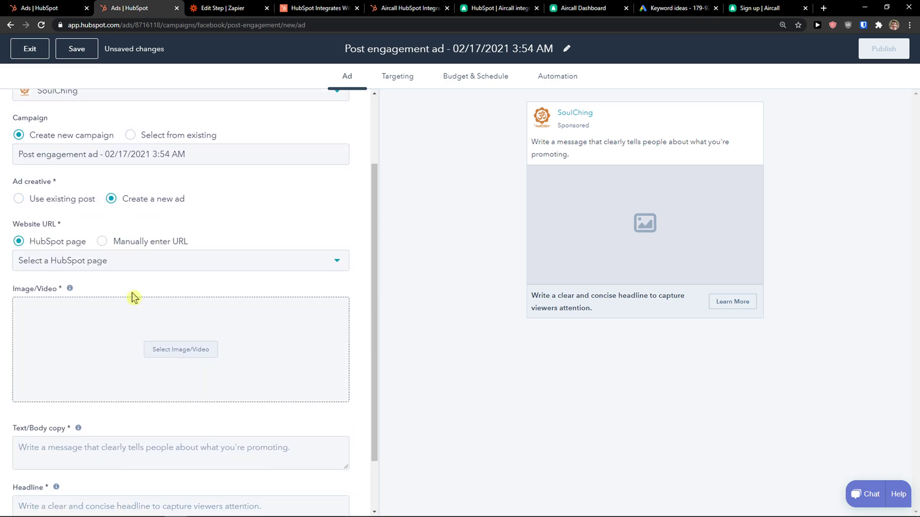
mouse_move(50, 251)
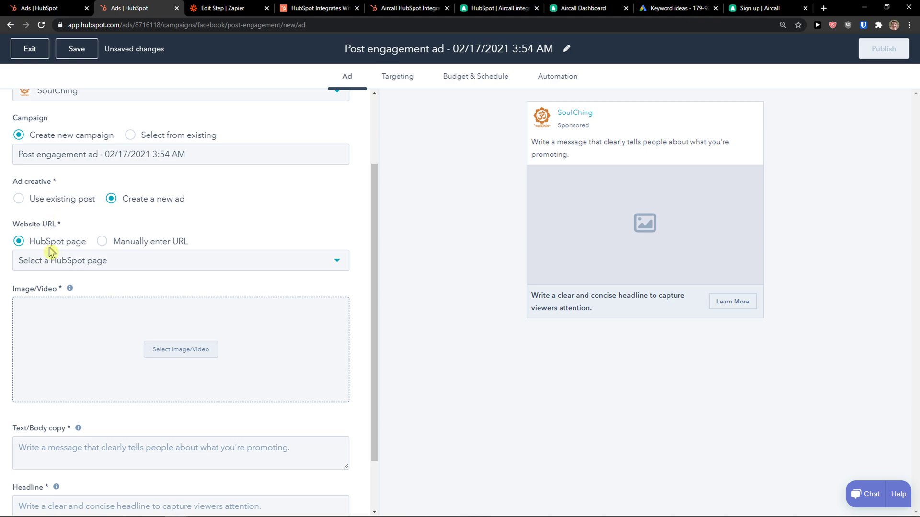
mouse_move(162, 247)
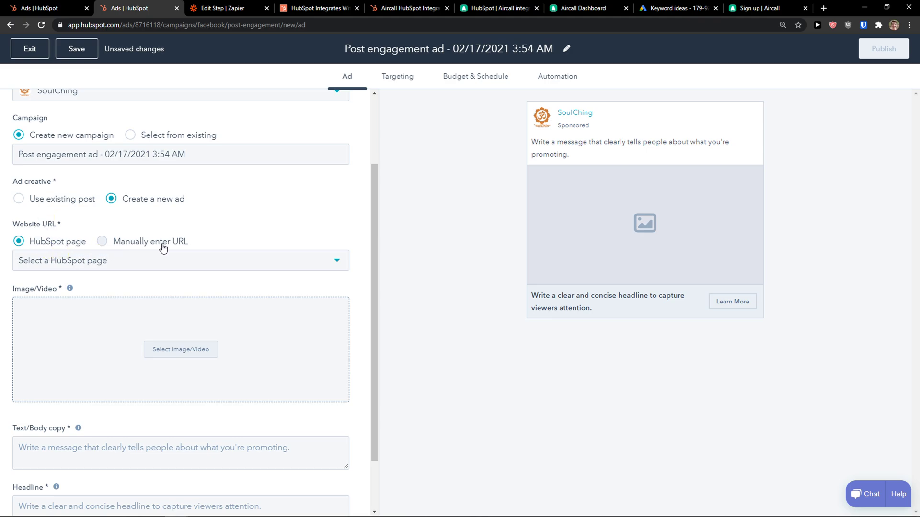
click(180, 260)
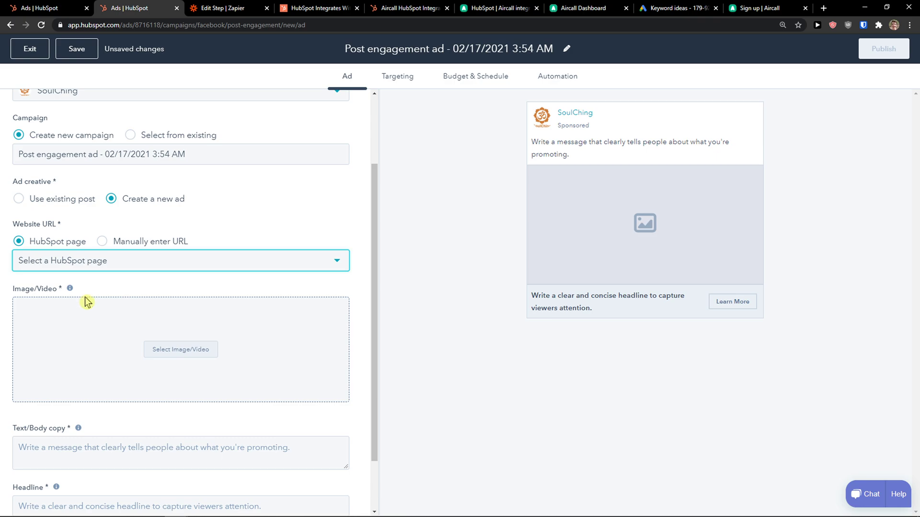
scroll(down, 3)
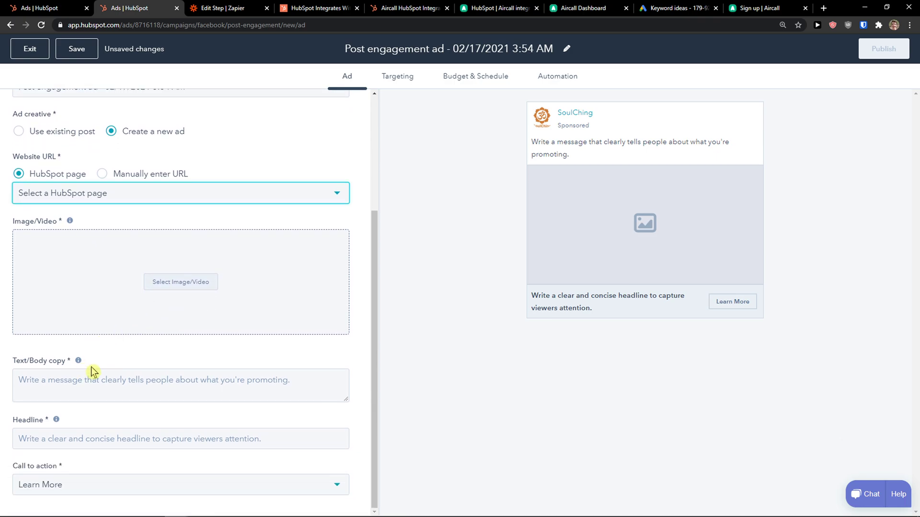
mouse_move(44, 485)
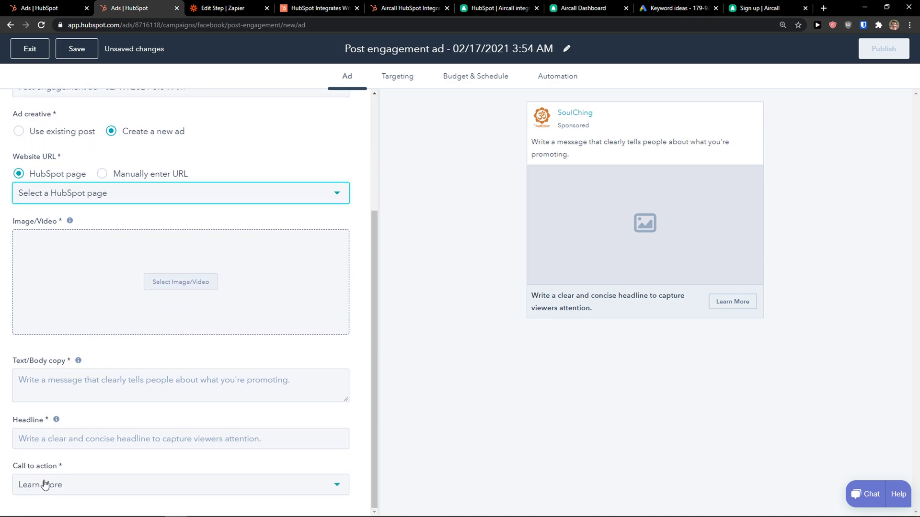
click(180, 485)
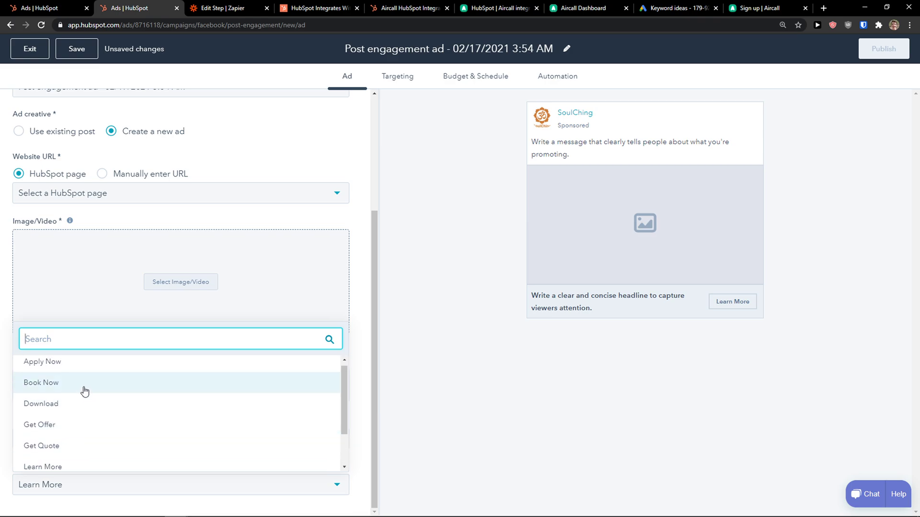
scroll(down, 3)
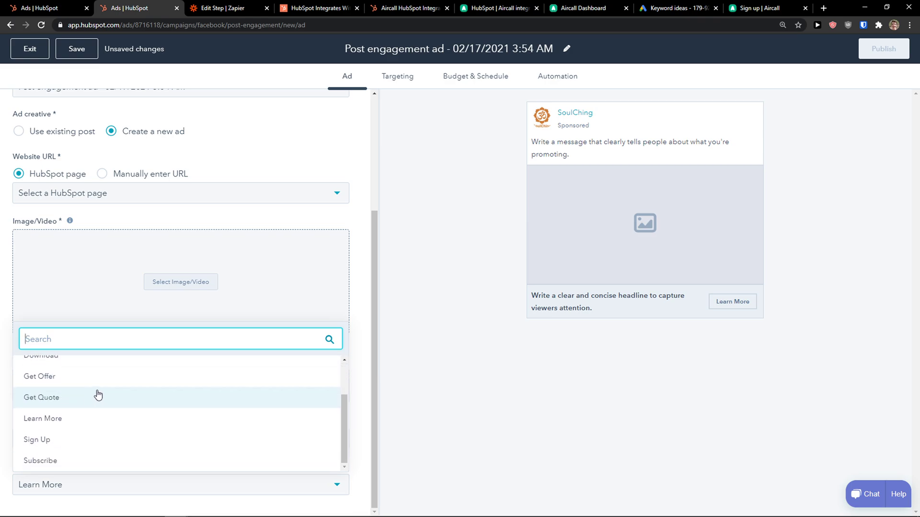
mouse_move(72, 440)
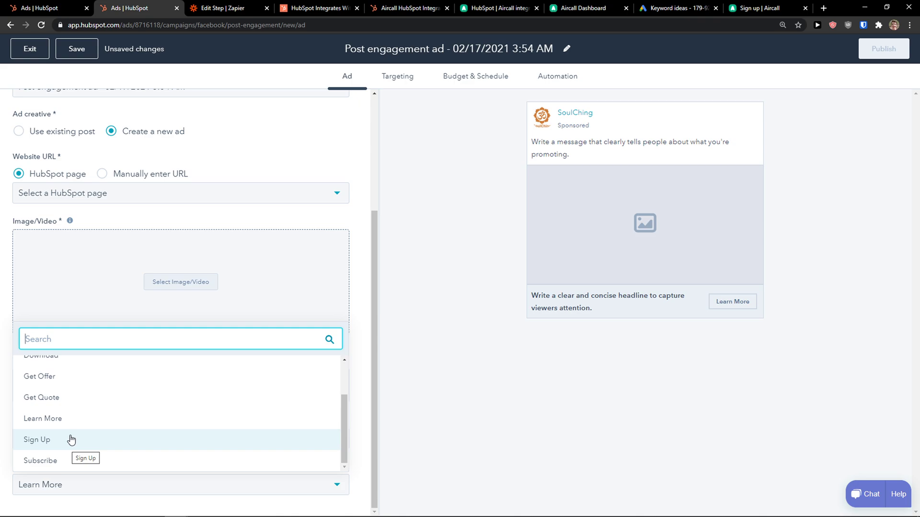
mouse_move(151, 219)
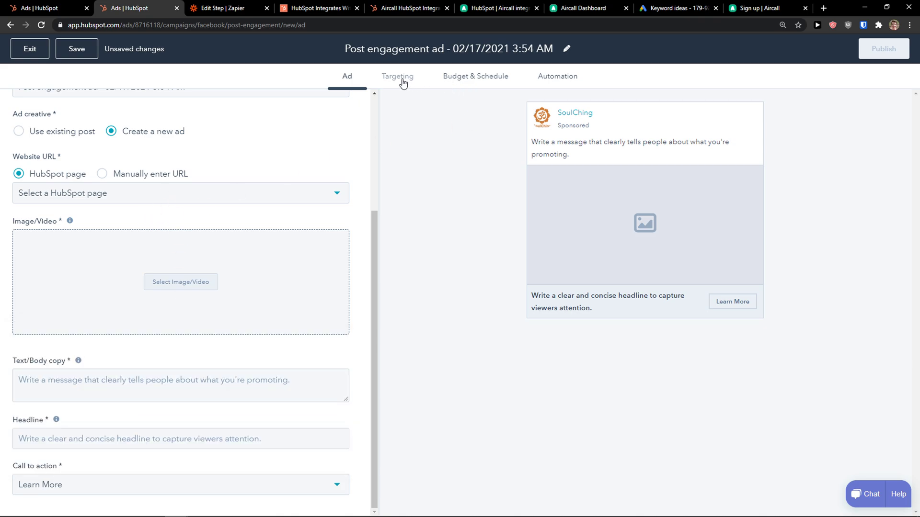
- On the Targeting step keep special ad category None and start the location search
click(397, 76)
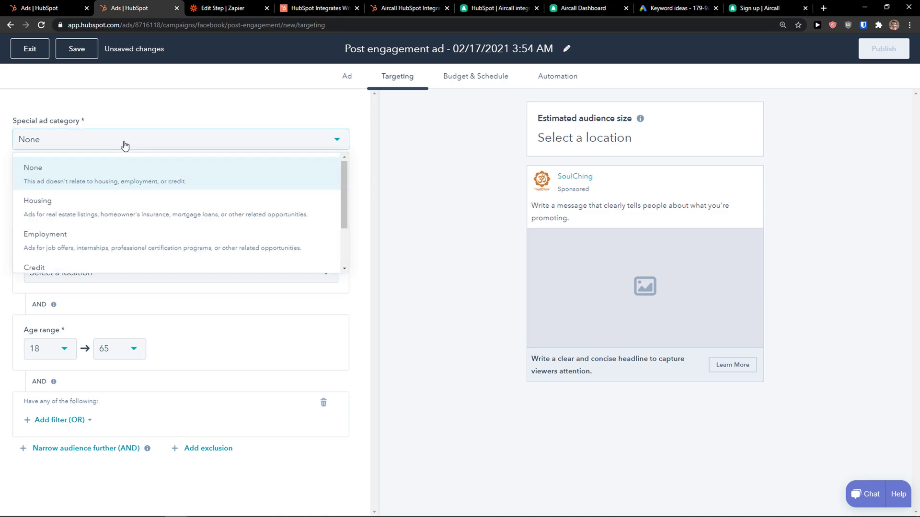
click(32, 167)
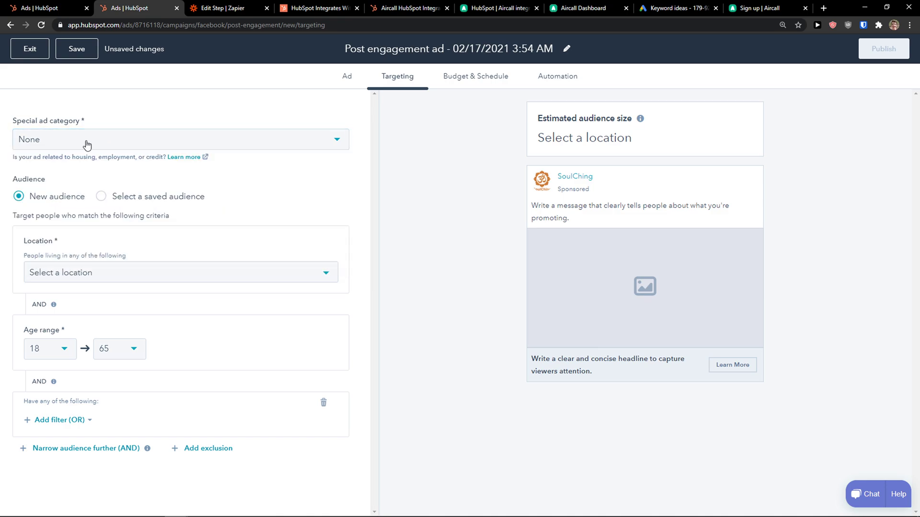
mouse_move(166, 145)
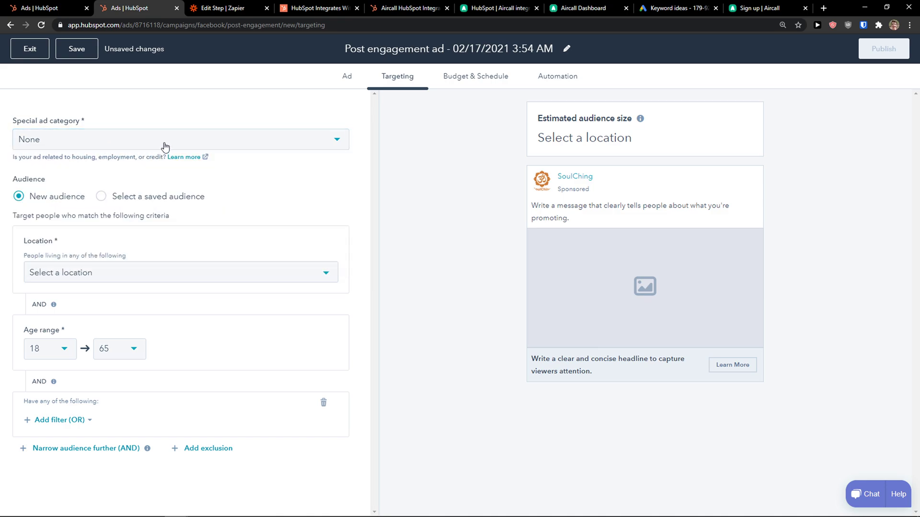
click(179, 139)
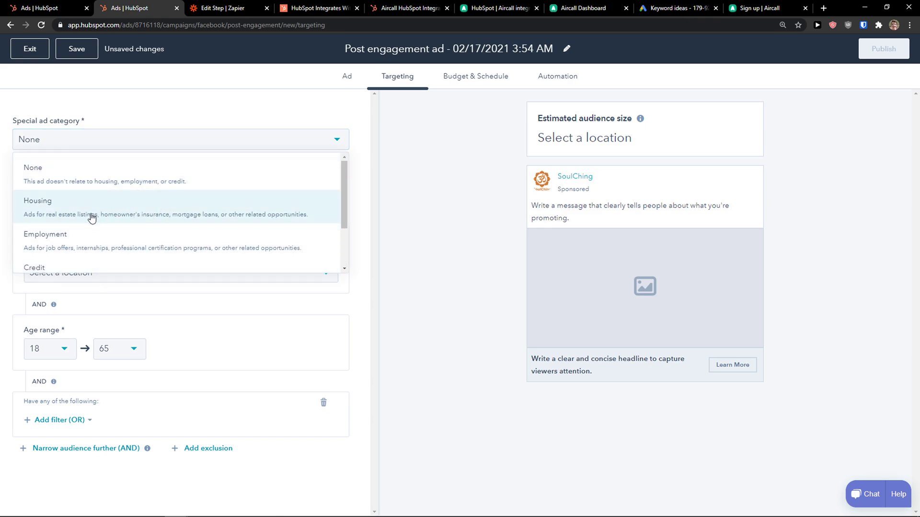
scroll(down, 3)
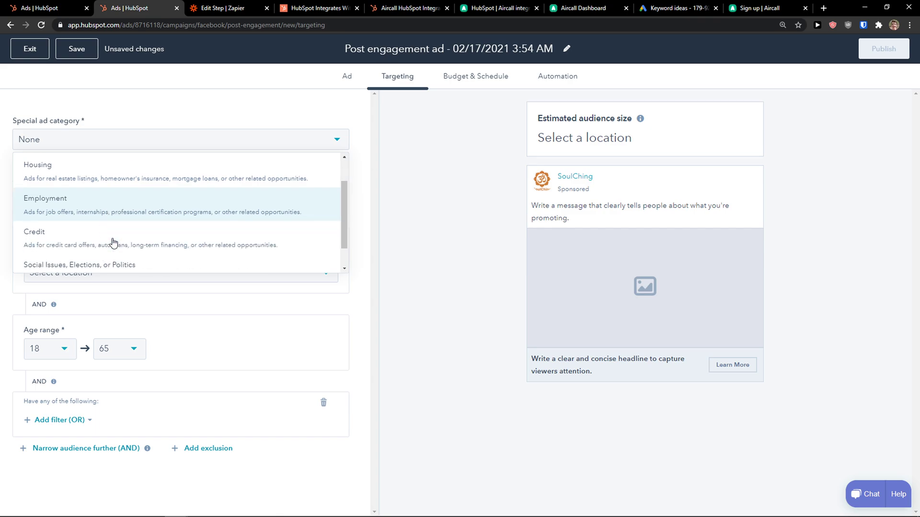
click(180, 139)
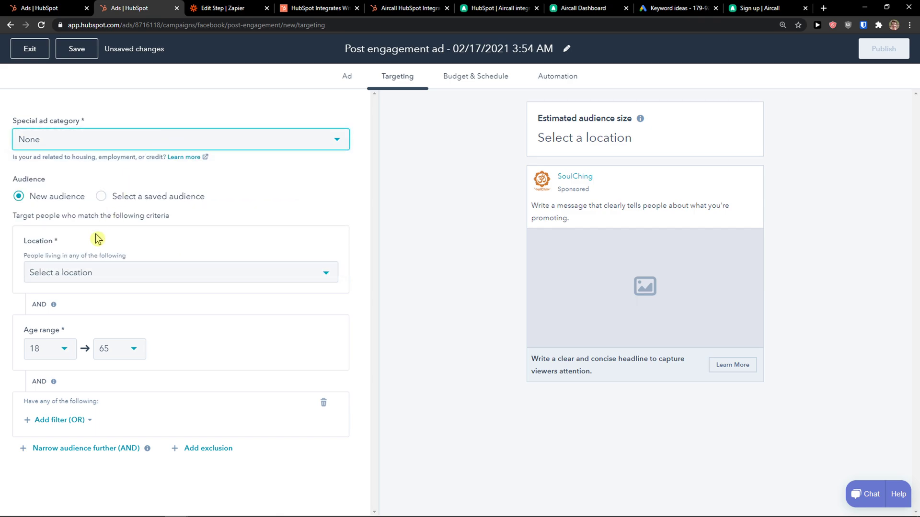
mouse_move(100, 200)
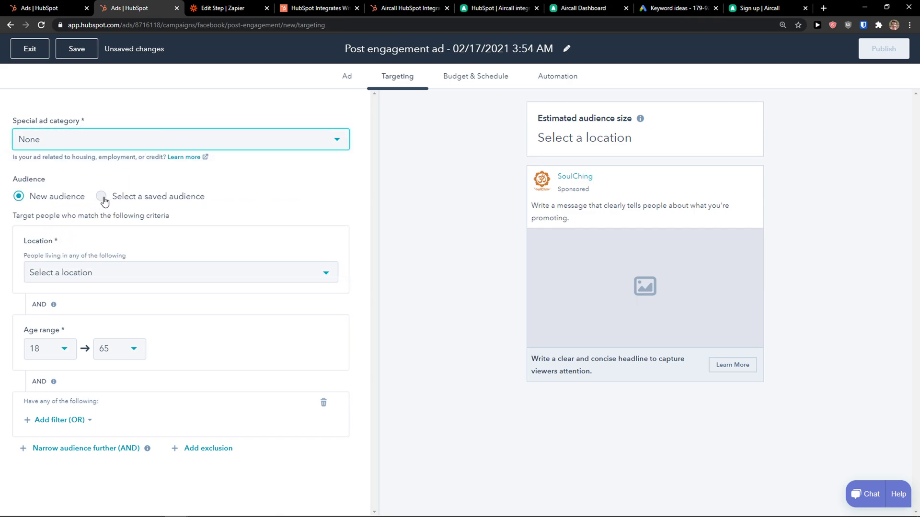
click(180, 272)
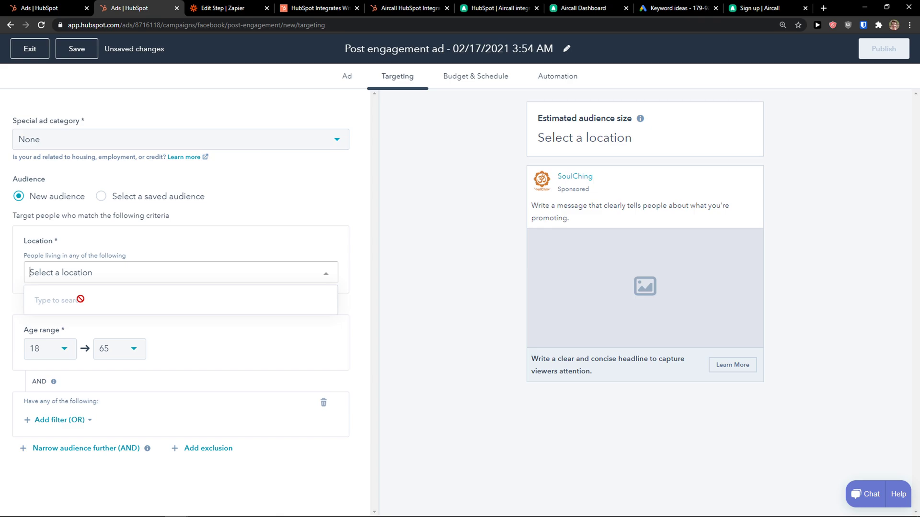
- Target New York, New York, United States with a maximum age of 25 and bring up the filter categories
text(New)
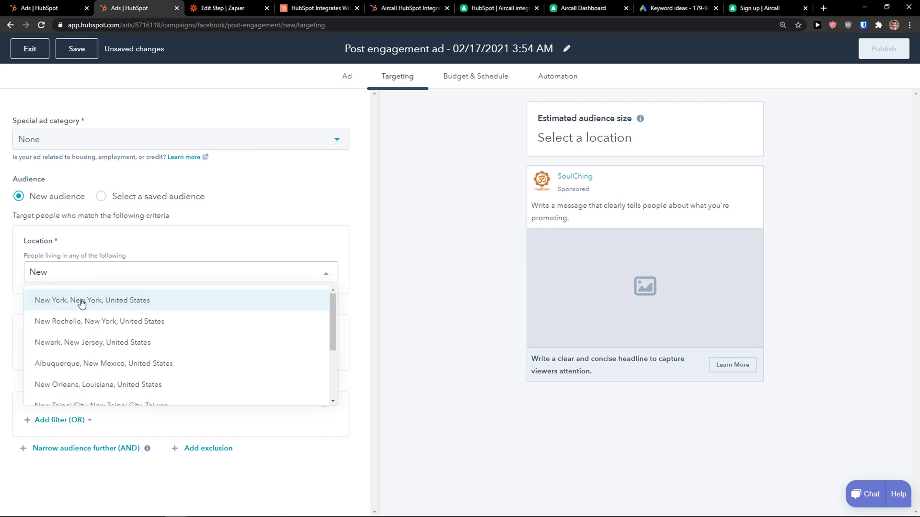
click(92, 300)
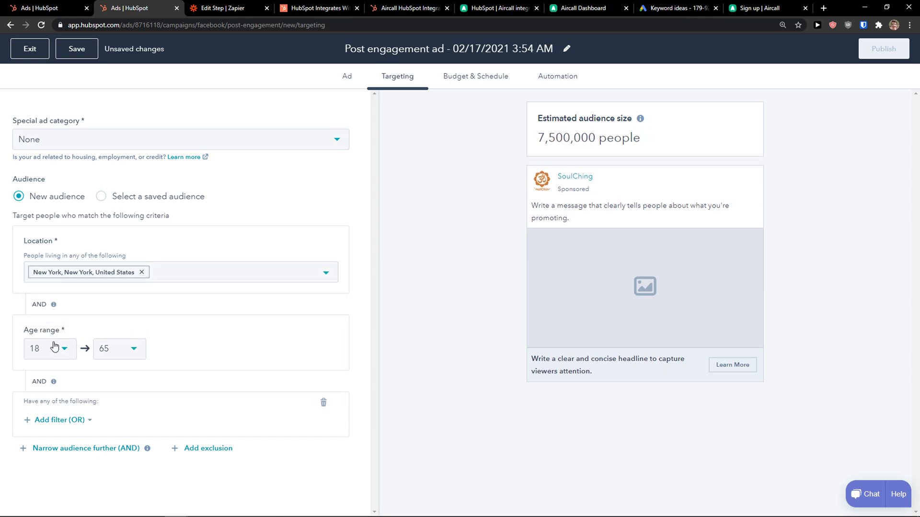
click(119, 348)
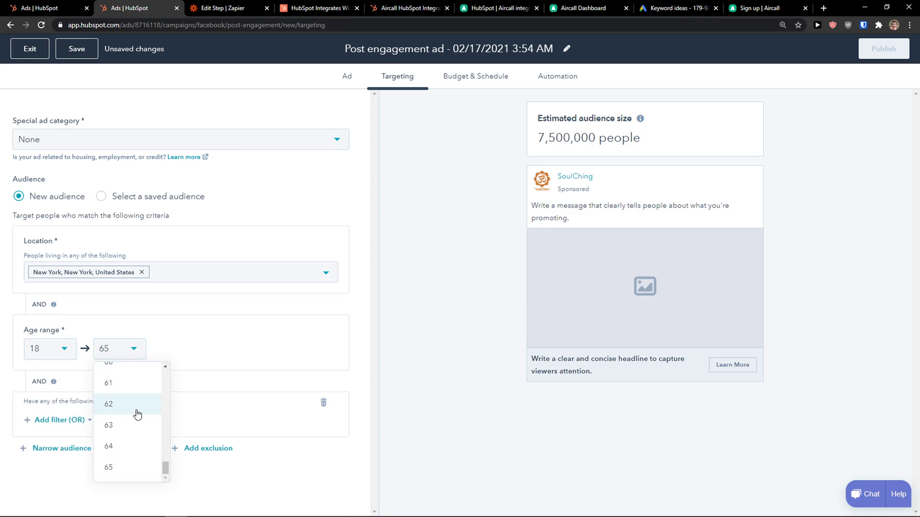
scroll(up, 3)
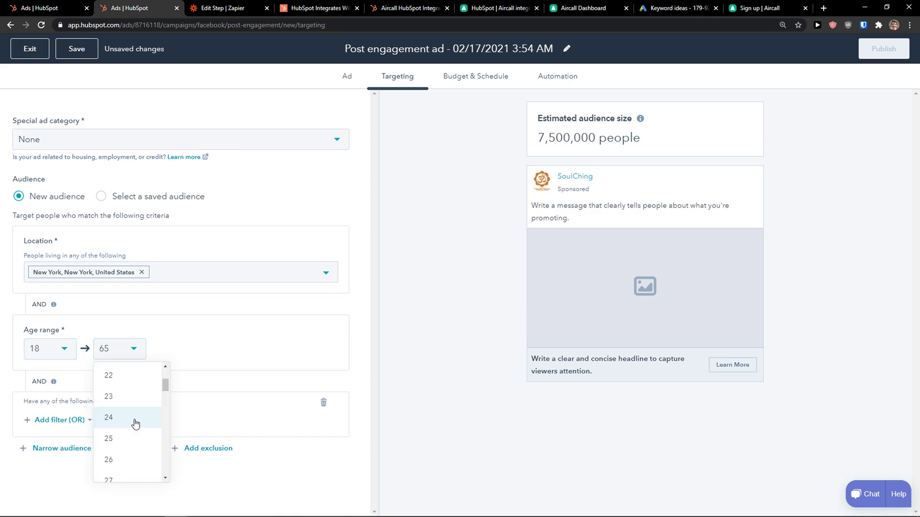
click(108, 439)
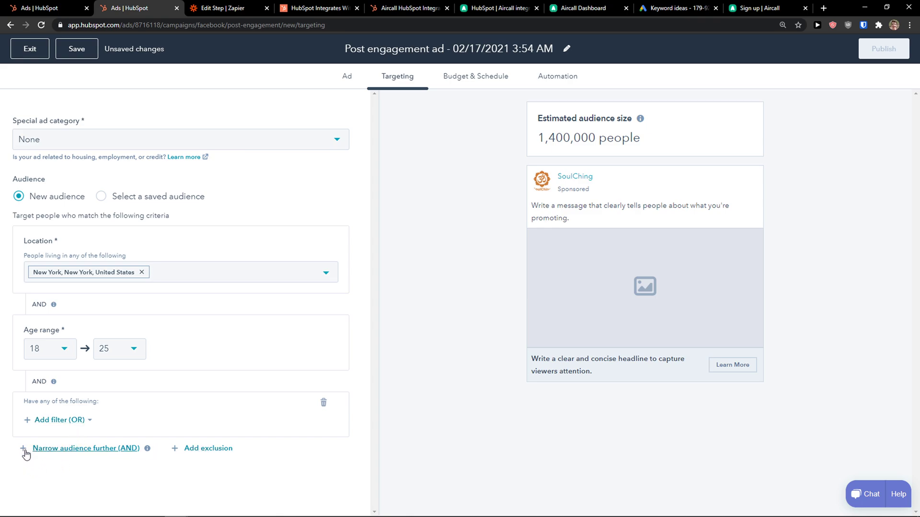
click(57, 419)
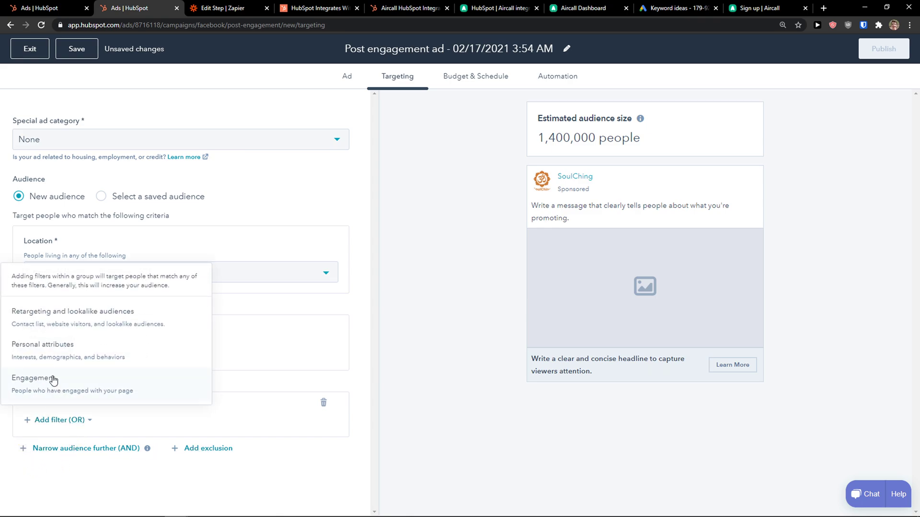
mouse_move(84, 335)
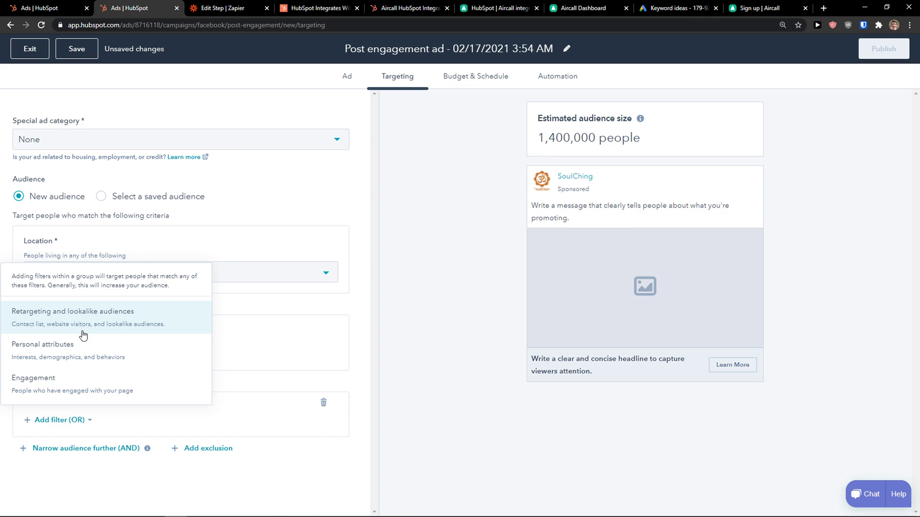
mouse_move(121, 355)
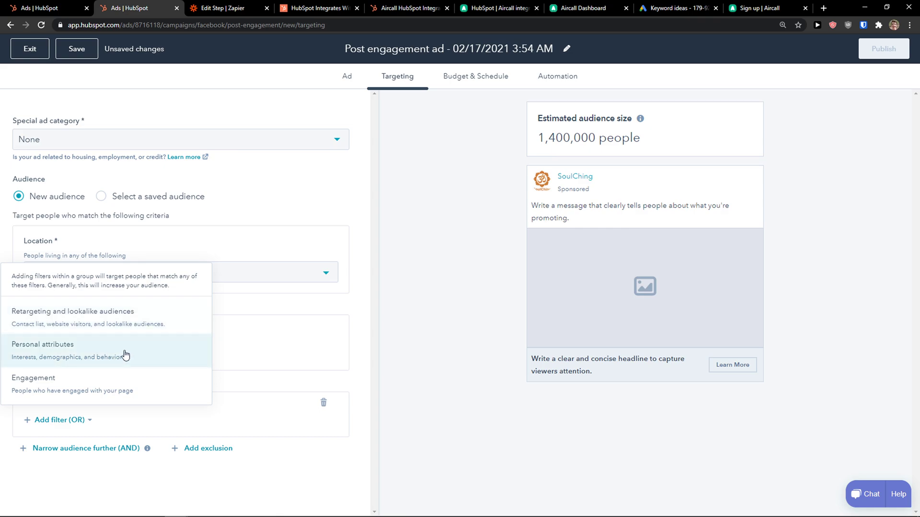
- Browse the Entertainment and Games interest categories in the audience filter panel
click(42, 344)
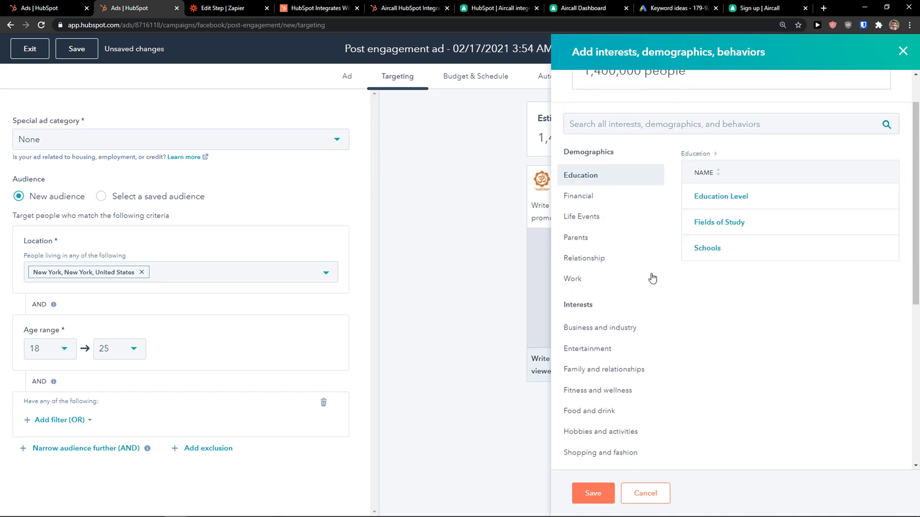
mouse_move(596, 221)
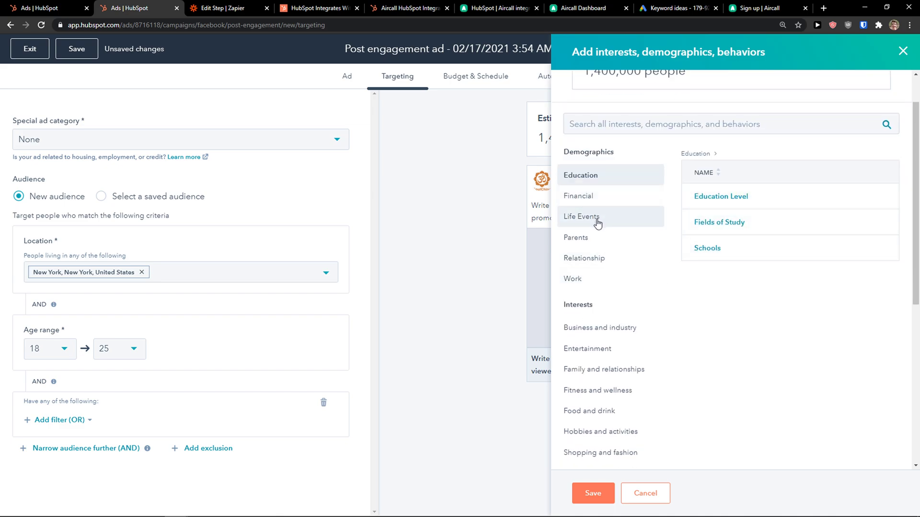
mouse_move(605, 298)
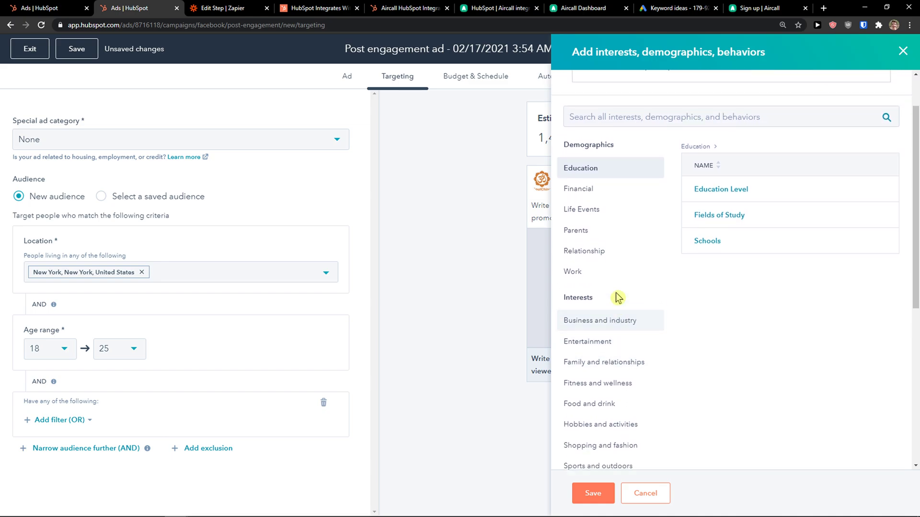
click(587, 341)
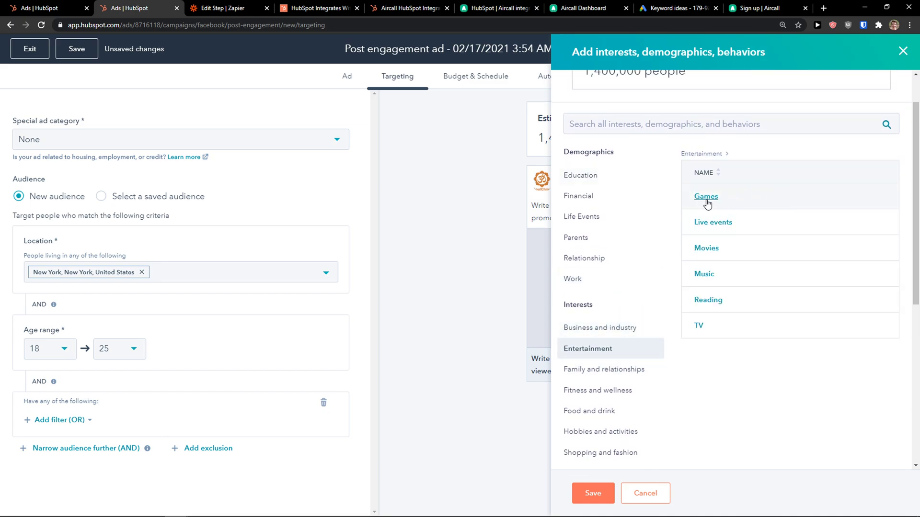
click(707, 196)
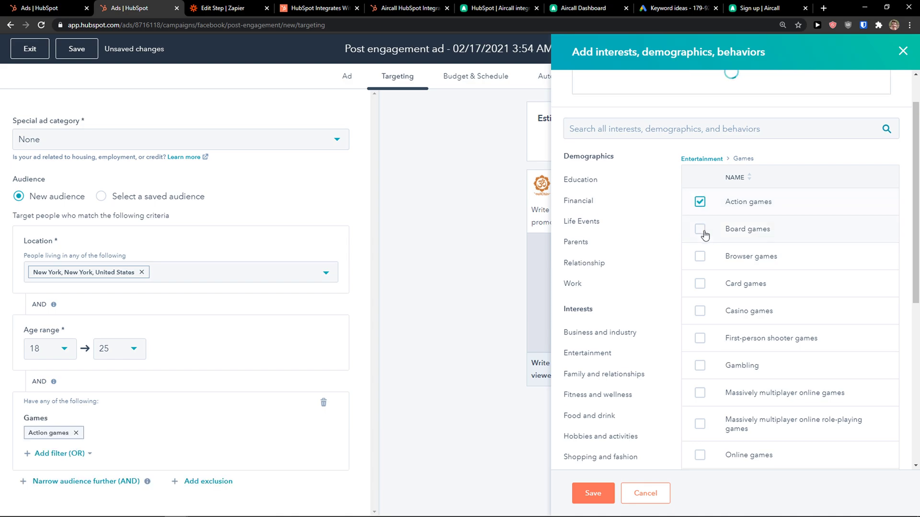
scroll(down, 3)
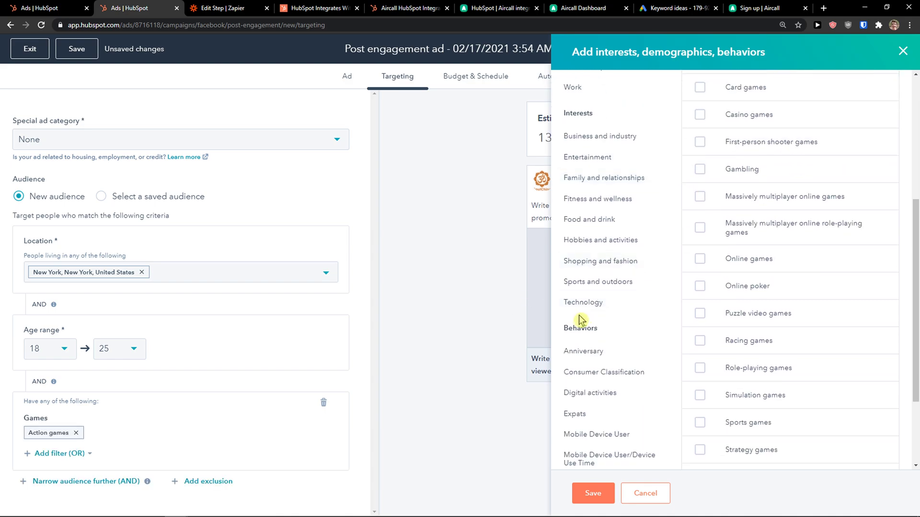
scroll(down, 3)
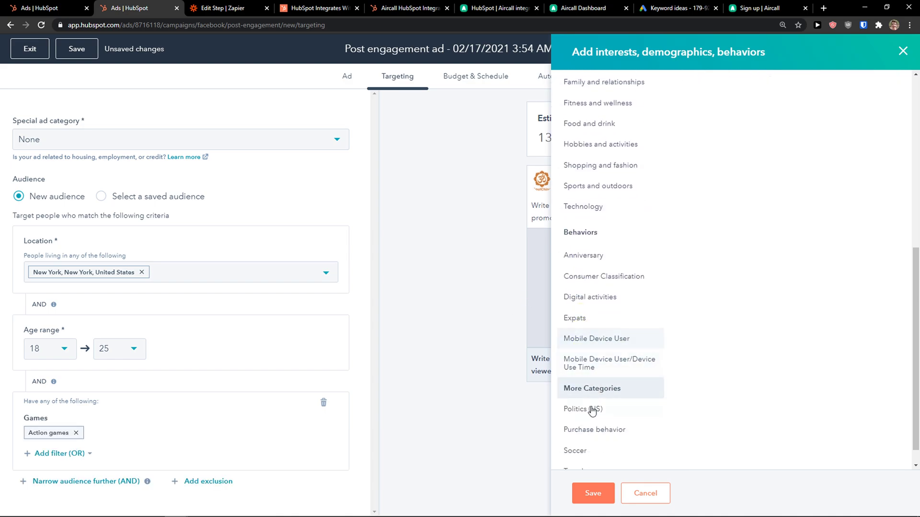
click(583, 409)
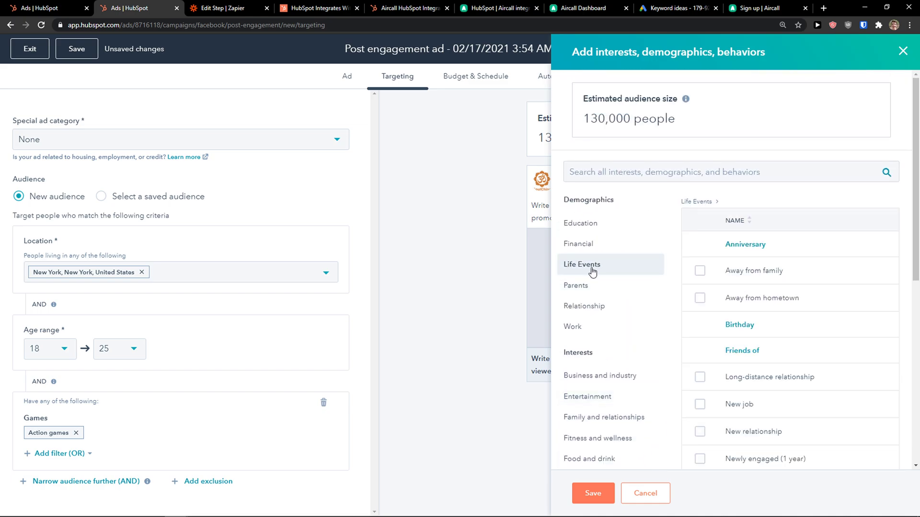
scroll(down, 3)
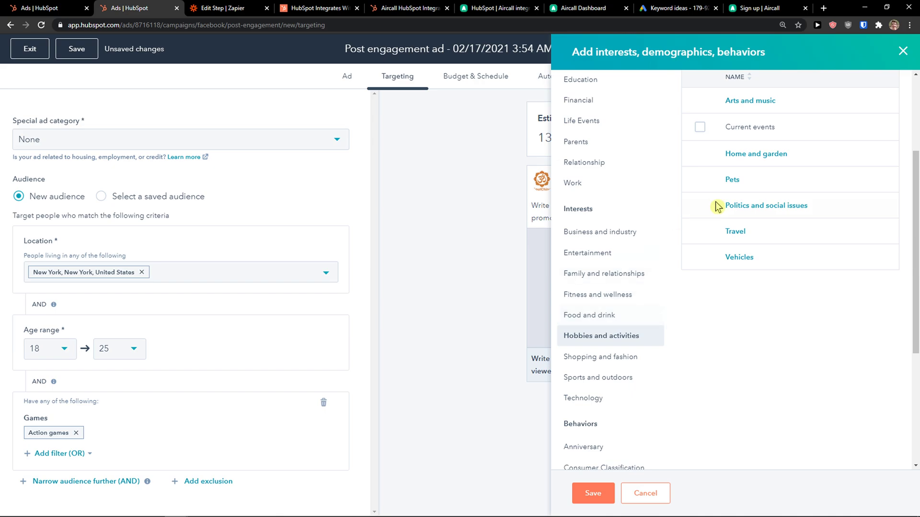
- Check the DIY, Gardening and Lived in Brazil filters before discarding them
click(756, 153)
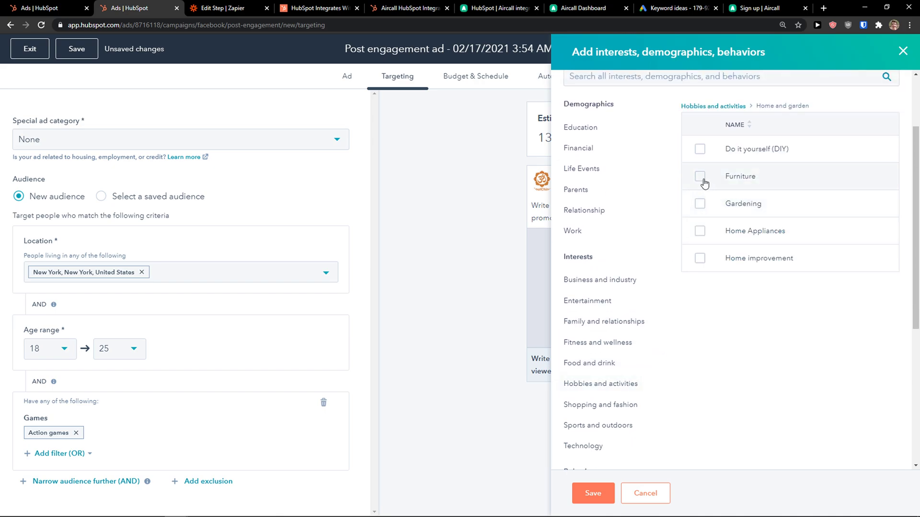
click(699, 149)
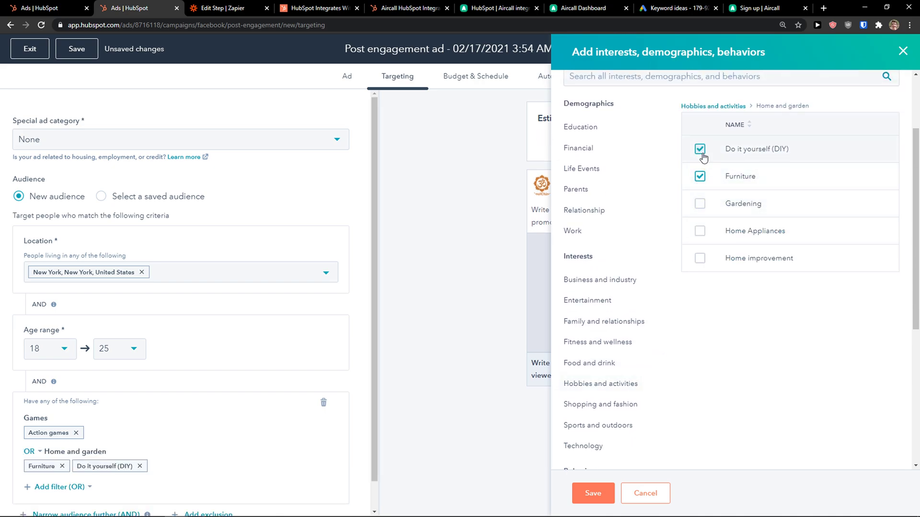
click(699, 204)
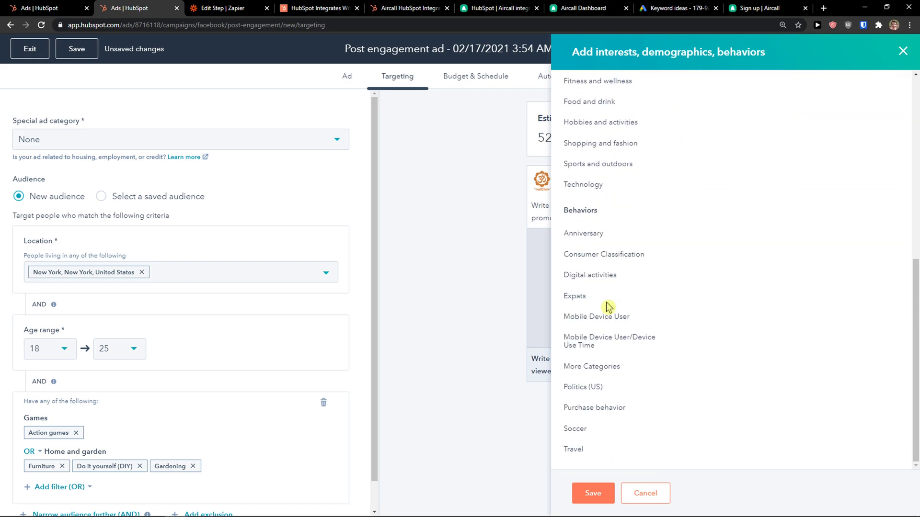
click(575, 296)
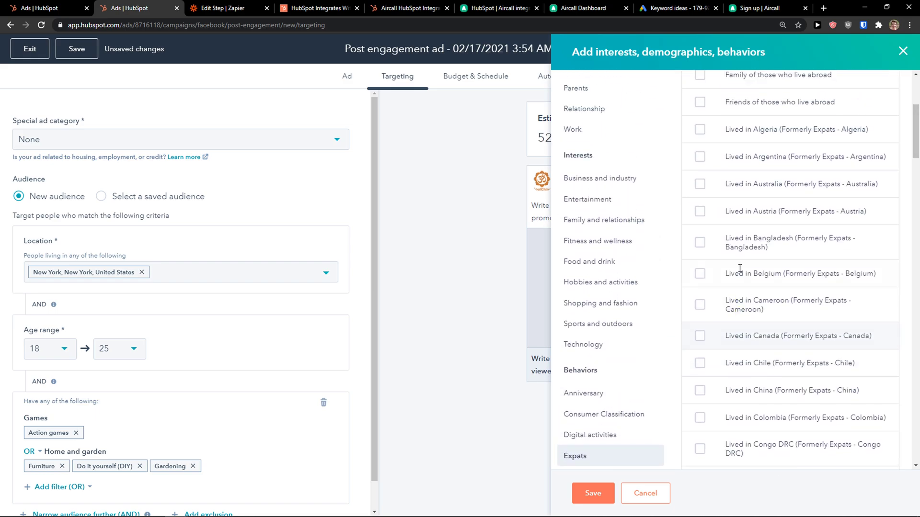
click(700, 175)
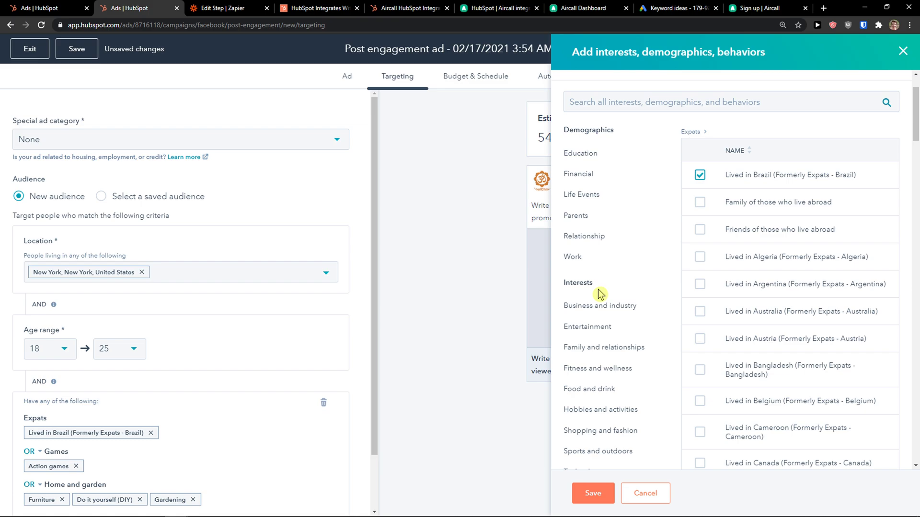
scroll(down, 3)
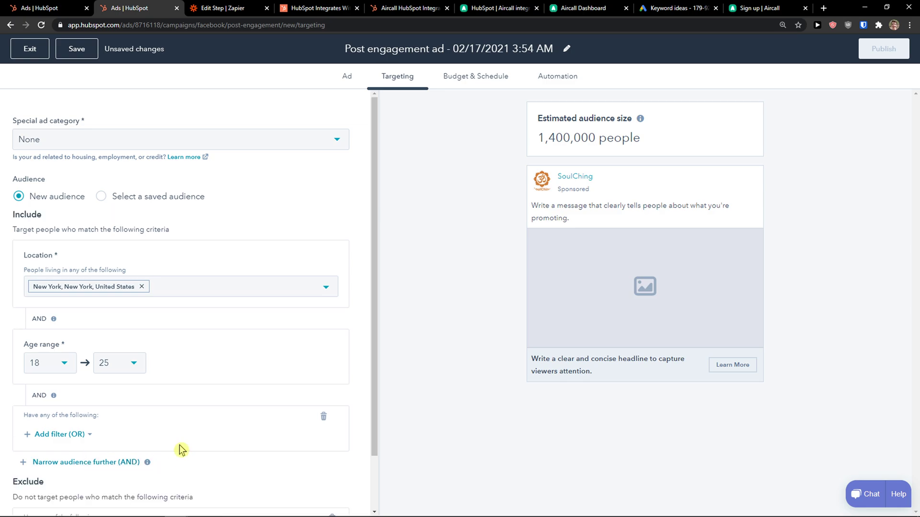
- Move from the targeting step to the Budget & Schedule step
scroll(down, 3)
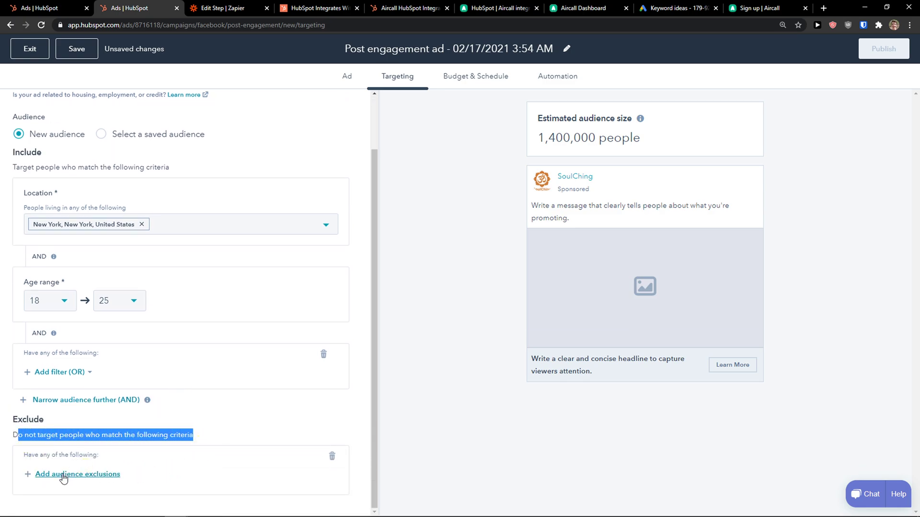
mouse_move(414, 325)
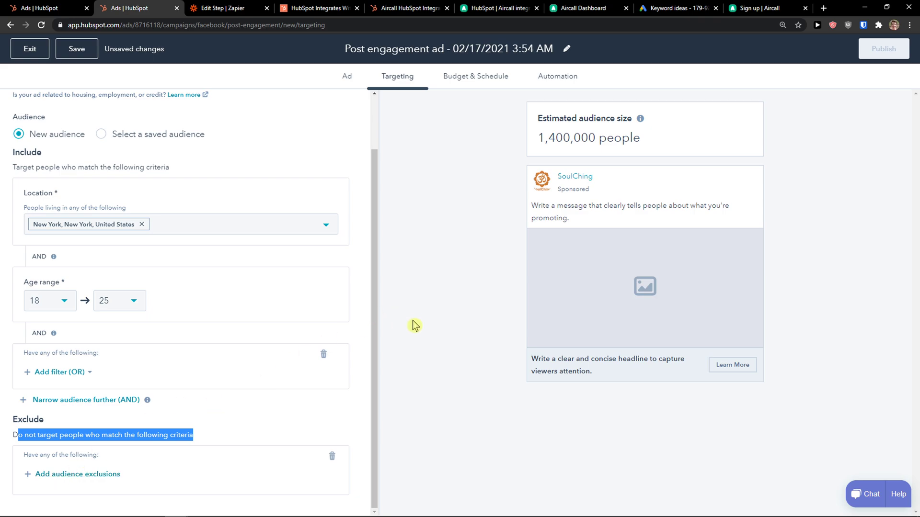
click(476, 77)
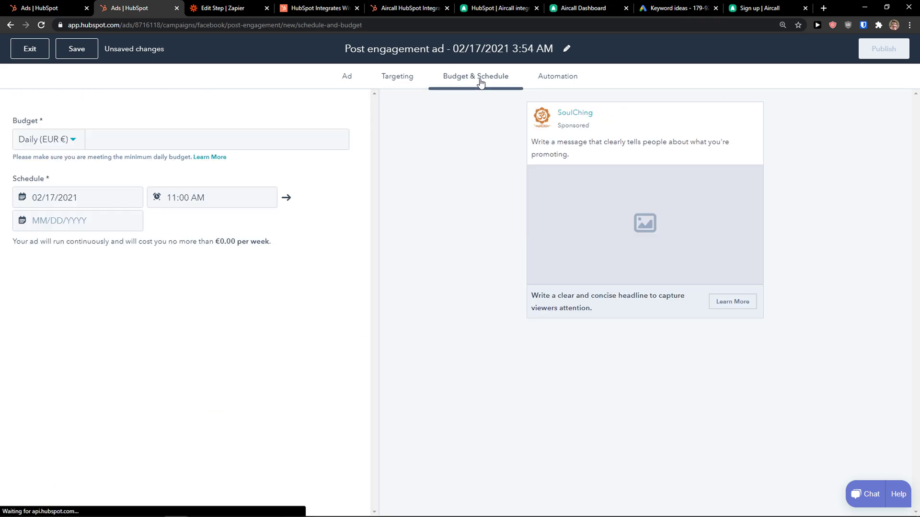
- Set a €100 total budget with end date 02/24/2021 and move to the Automation step
click(47, 139)
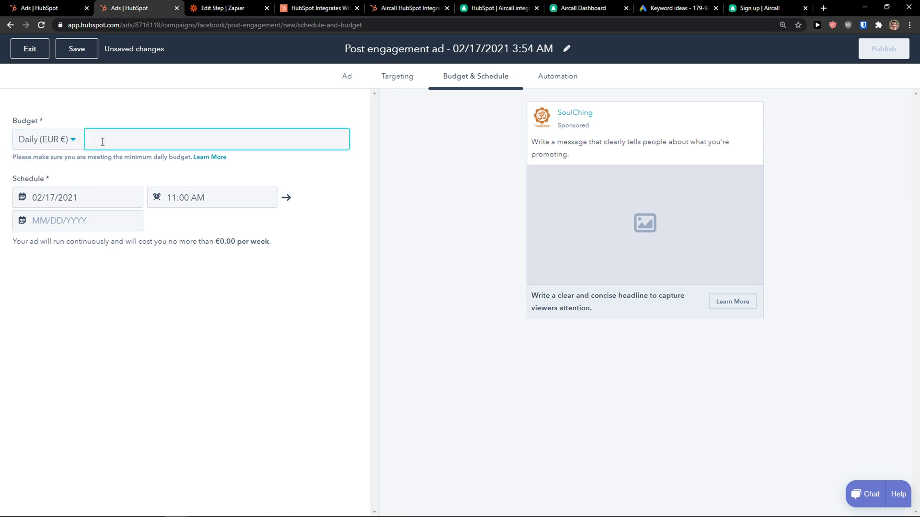
text(100.0)
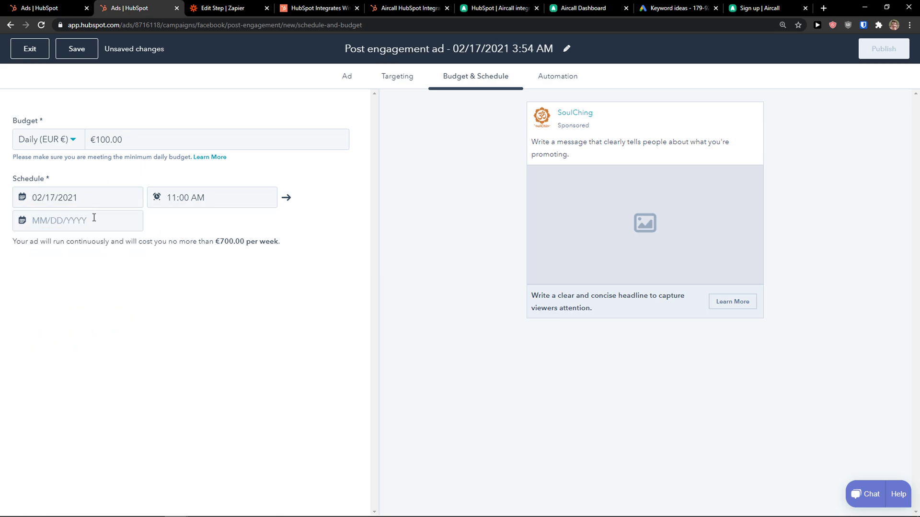
text(02/24/2021)
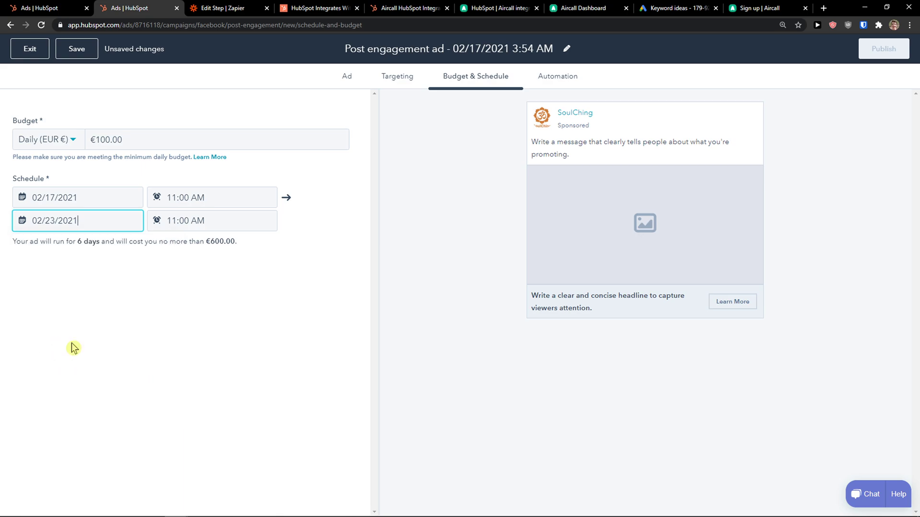
click(72, 139)
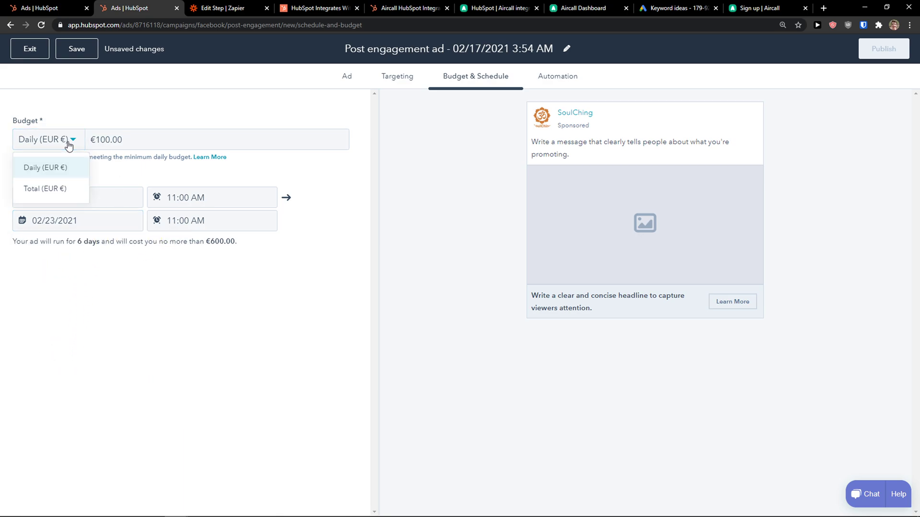
mouse_move(45, 189)
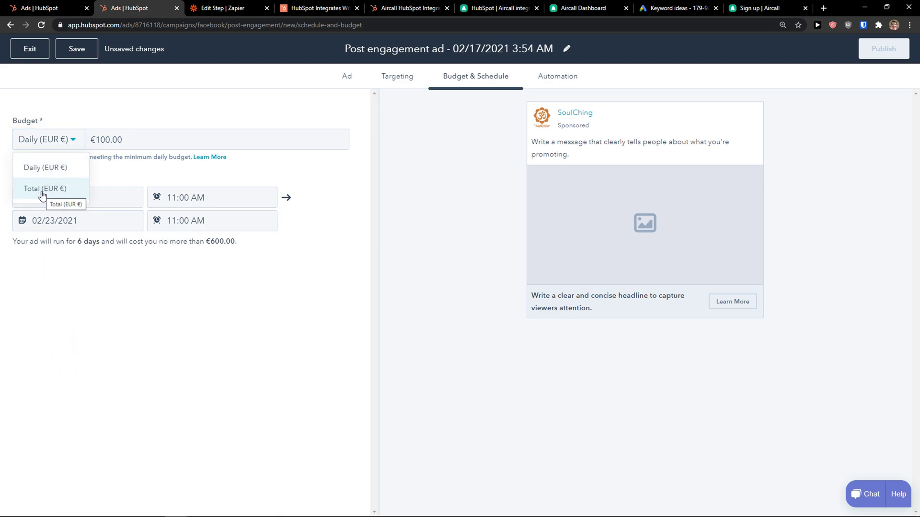
click(44, 189)
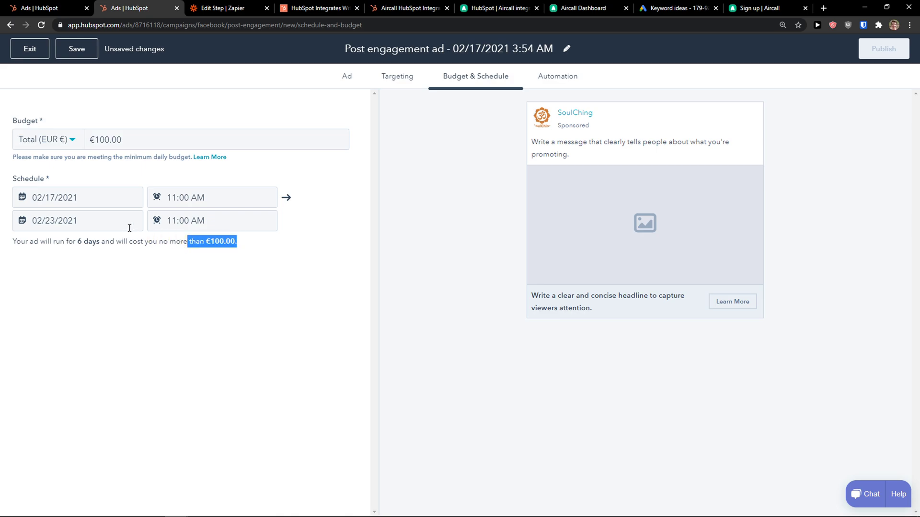
click(556, 76)
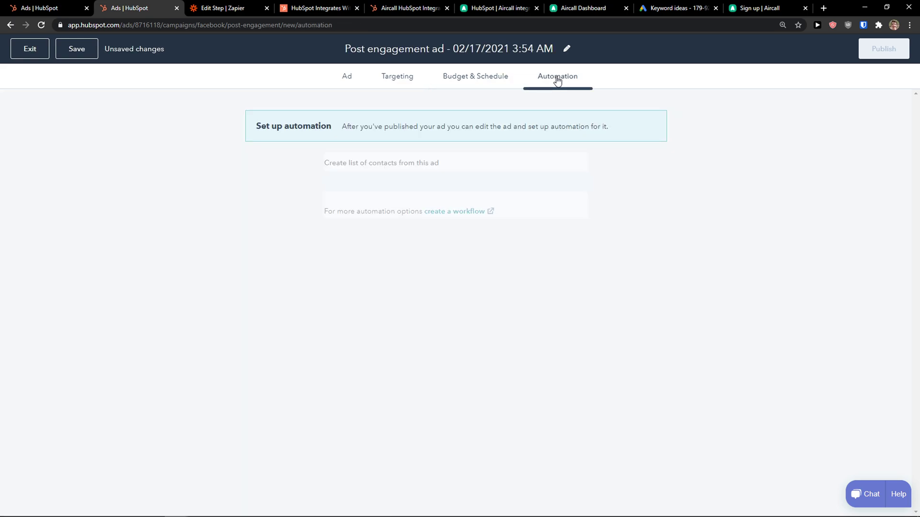
mouse_move(524, 77)
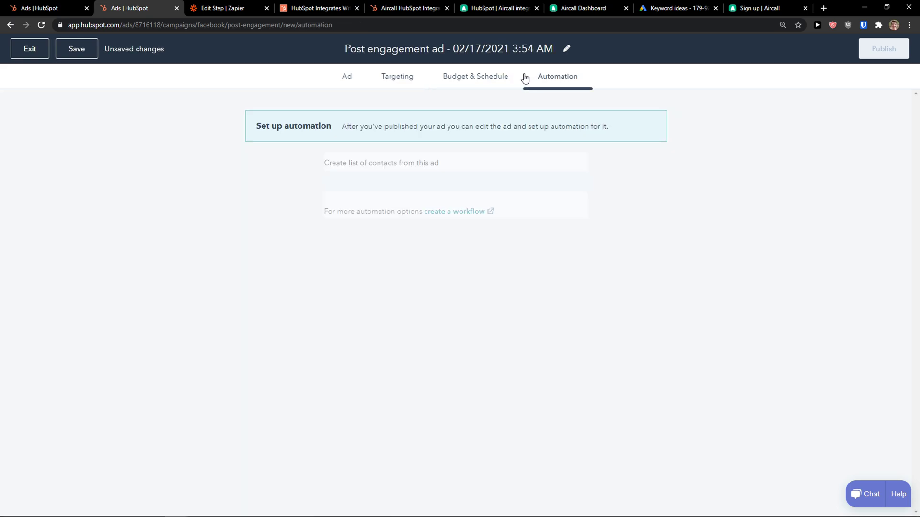
- Step back through Budget & Schedule to the Targeting step showing New York, ages 18–25
click(476, 76)
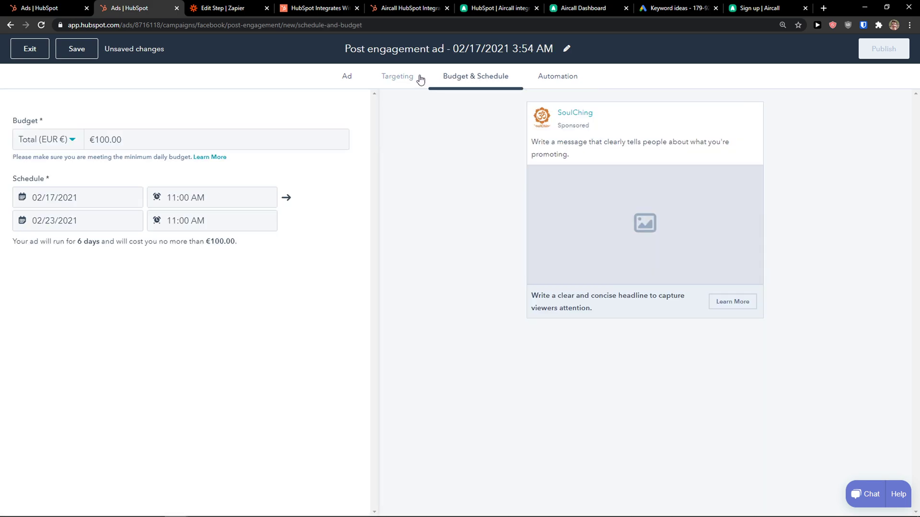
click(396, 76)
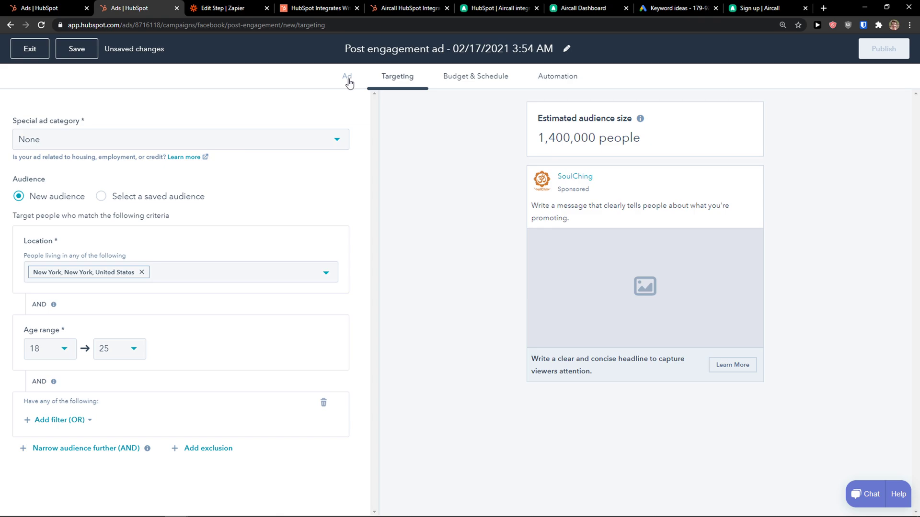
mouse_move(177, 279)
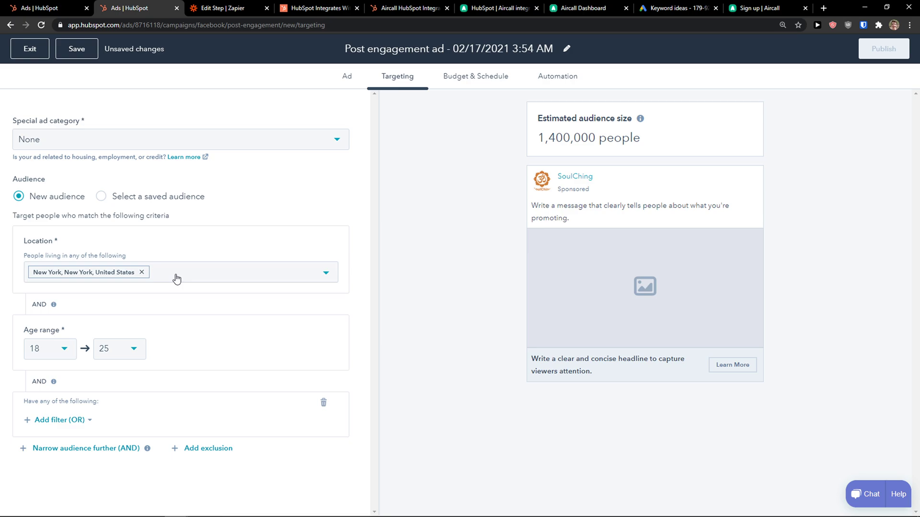
mouse_move(136, 281)
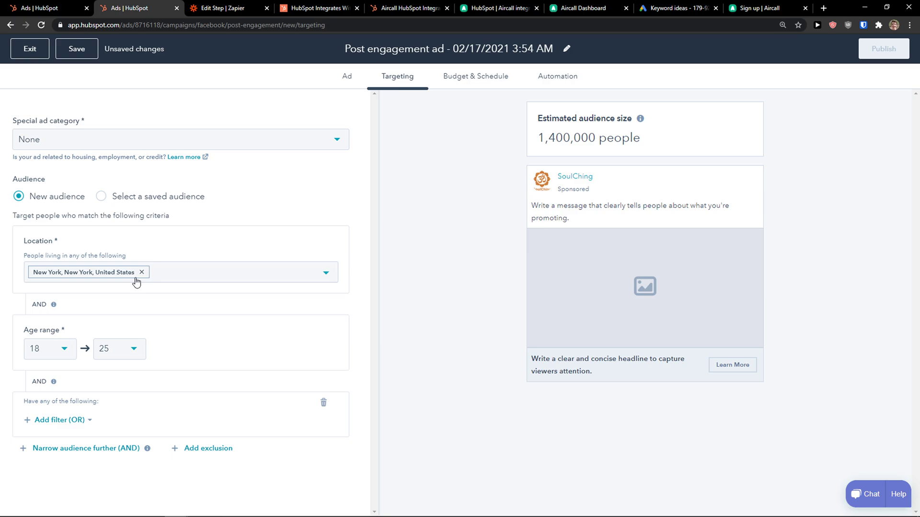
mouse_move(136, 281)
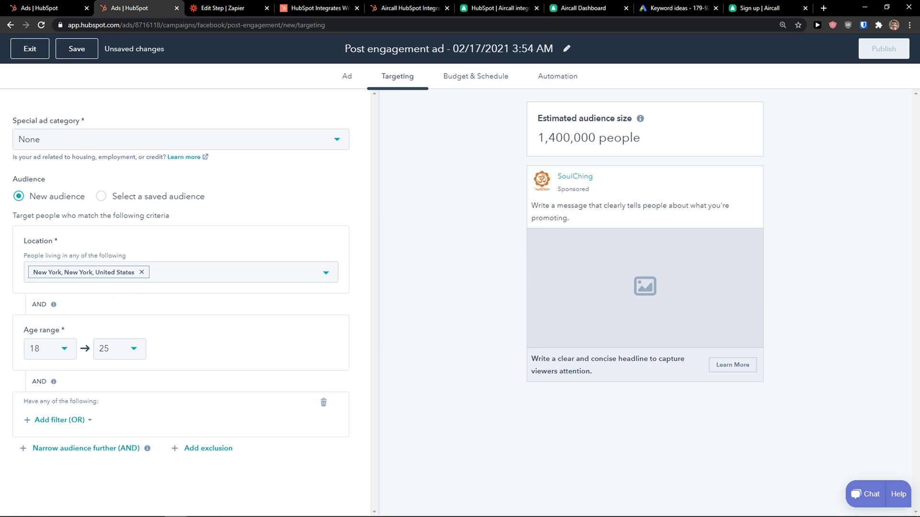
- Save the ad draft while exiting ad creation and view the Ads Analyze dashboard
click(30, 49)
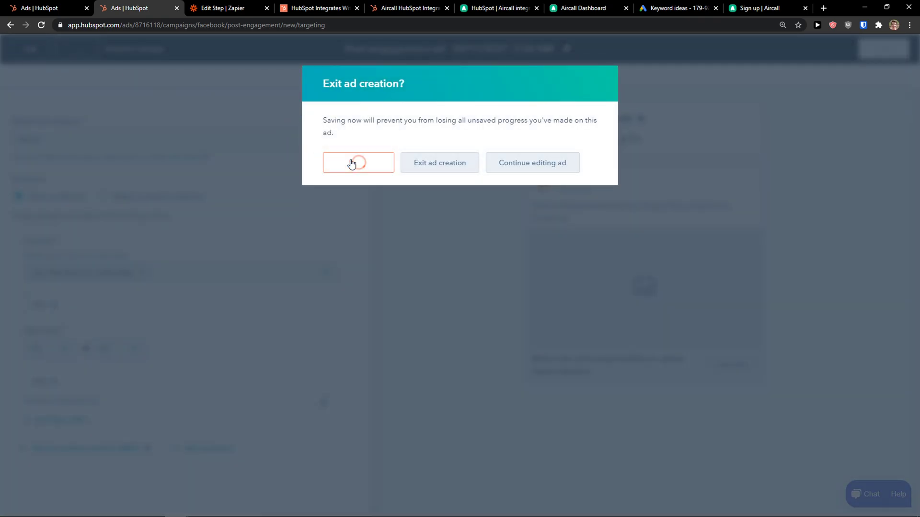
click(358, 162)
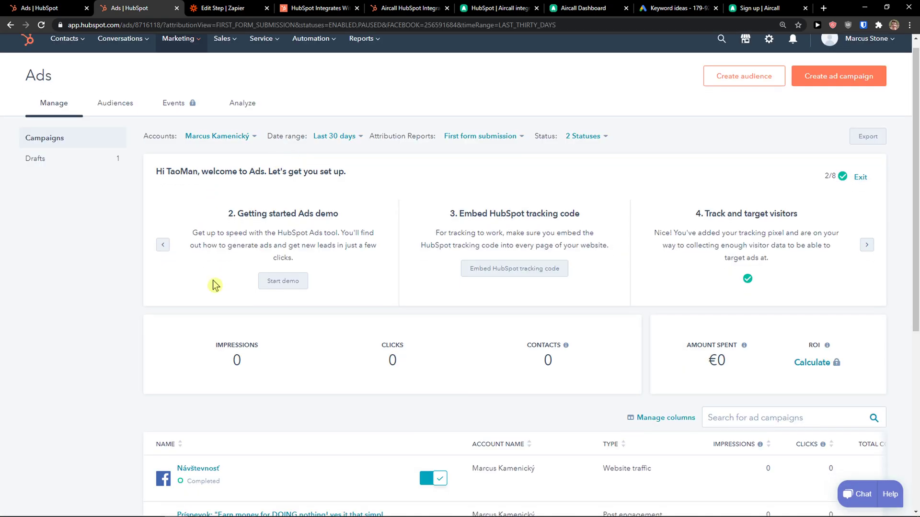
click(241, 103)
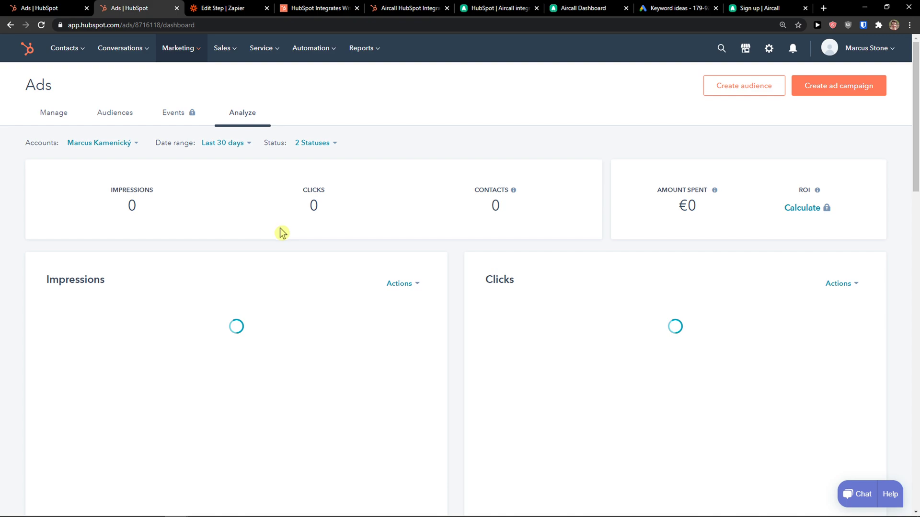
scroll(down, 3)
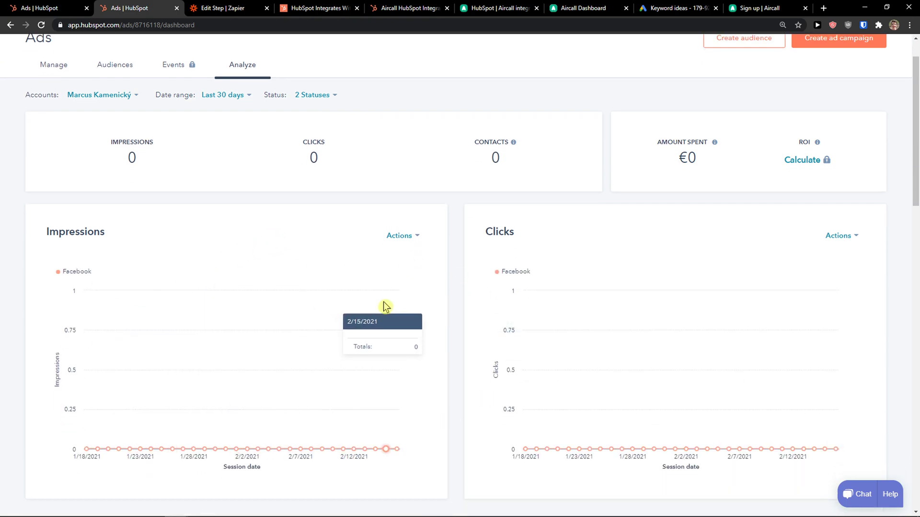